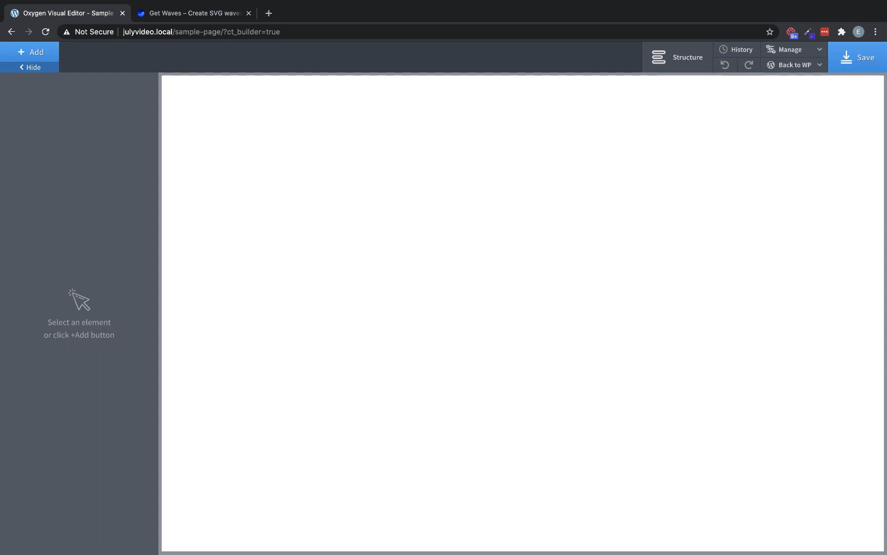
{"action": "mouse_move", "coordinate": [140, 193]}
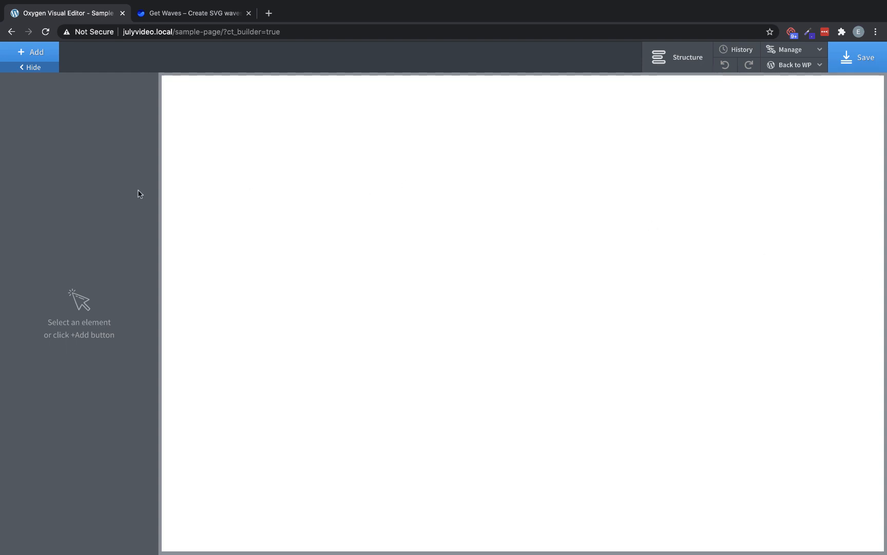
Step: Bring up the +Add components list on the empty page
{"action": "left_click", "coordinate": [30, 52]}
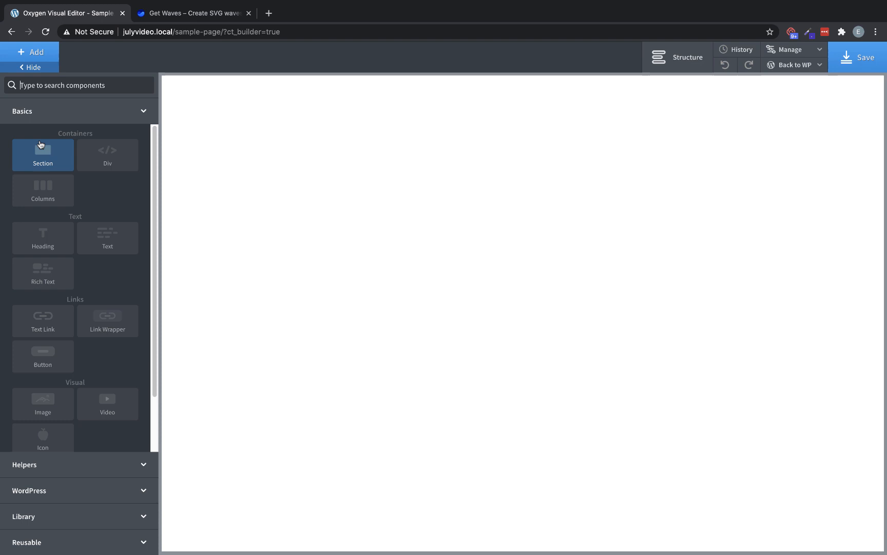
Step: Add a Section container and attach a wave shape divider to it
{"action": "left_click", "coordinate": [42, 155]}
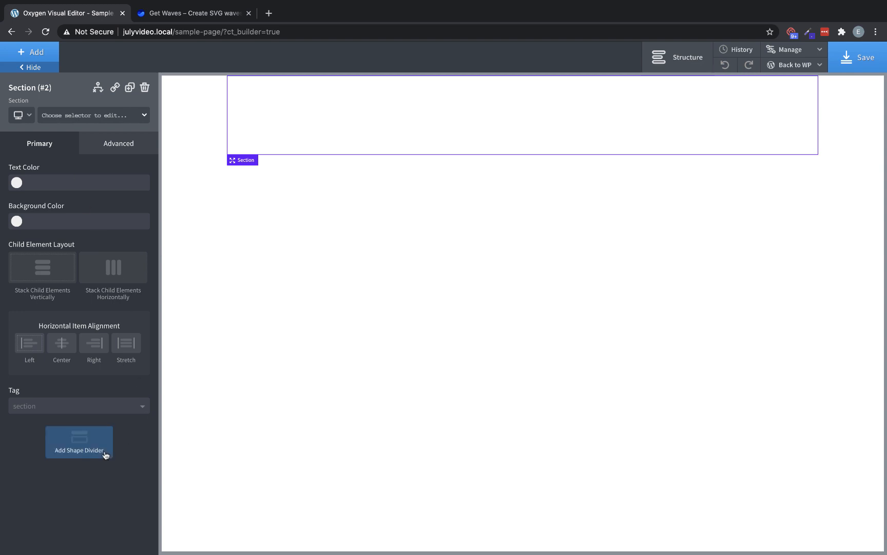
{"action": "left_click", "coordinate": [79, 442]}
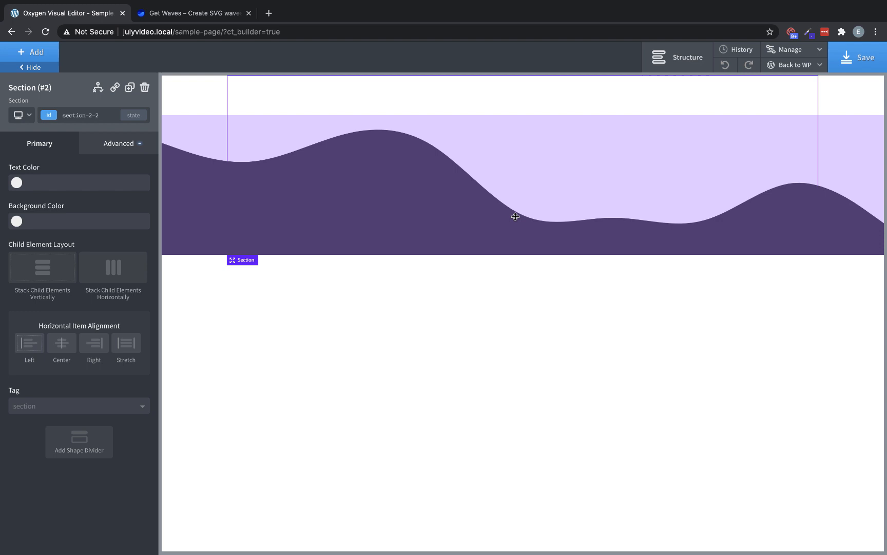
{"action": "mouse_move", "coordinate": [598, 195]}
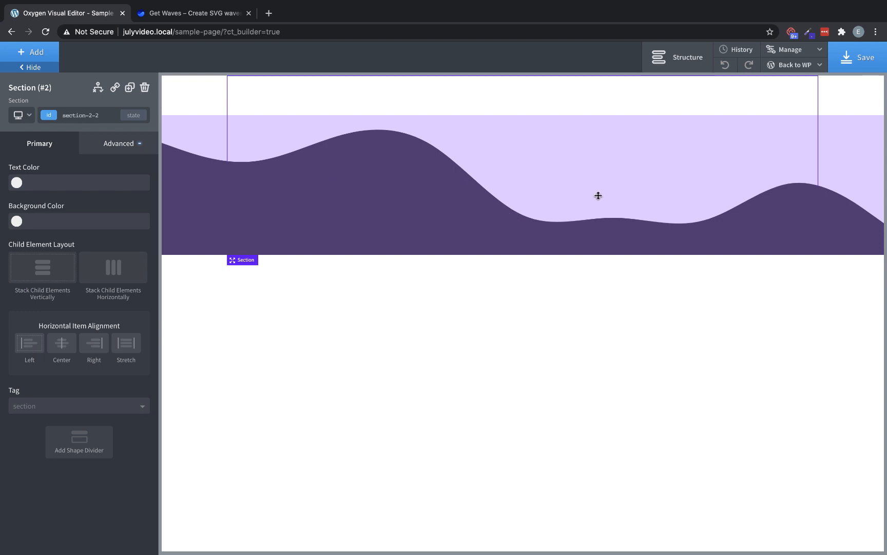
{"action": "mouse_move", "coordinate": [873, 127]}
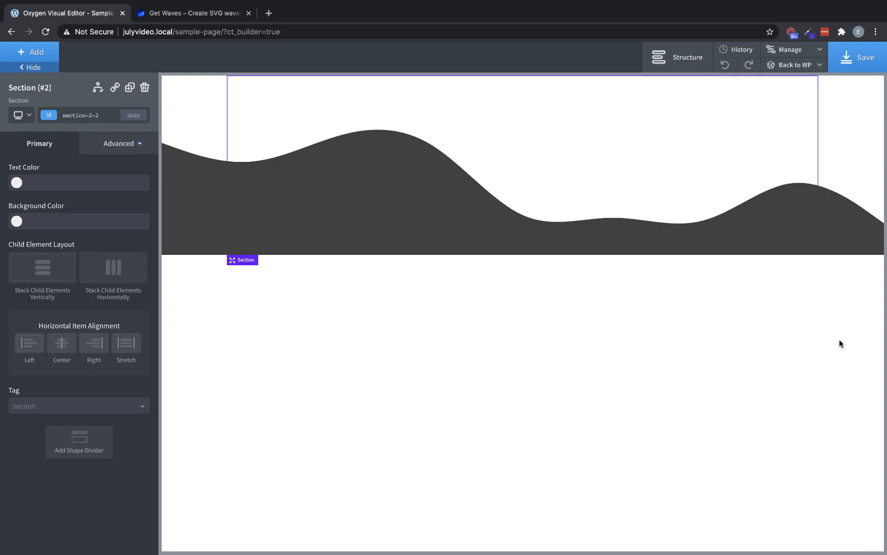
{"action": "mouse_move", "coordinate": [833, 347]}
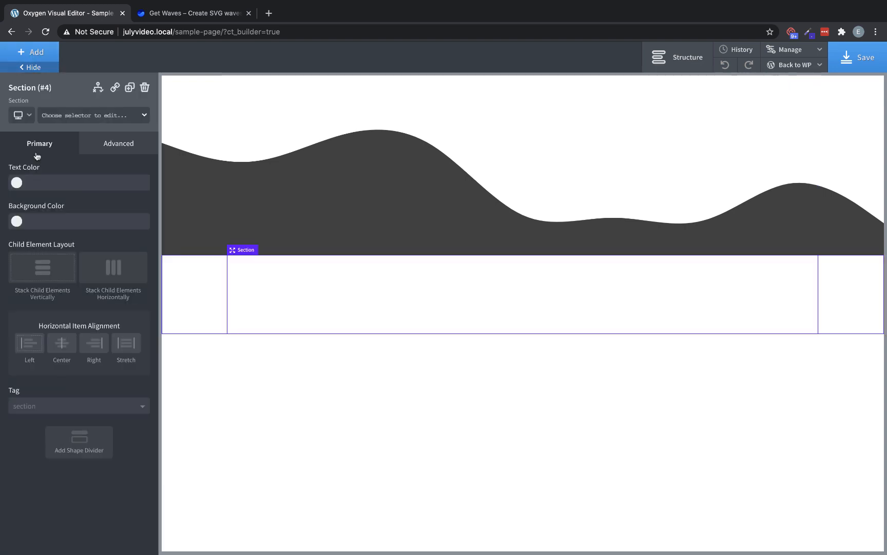
{"action": "left_click", "coordinate": [16, 221]}
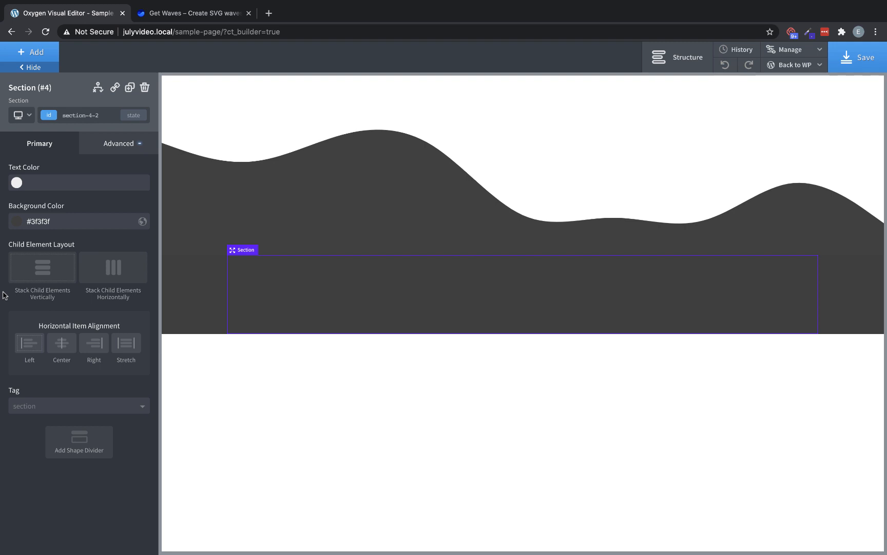
{"action": "mouse_move", "coordinate": [79, 175]}
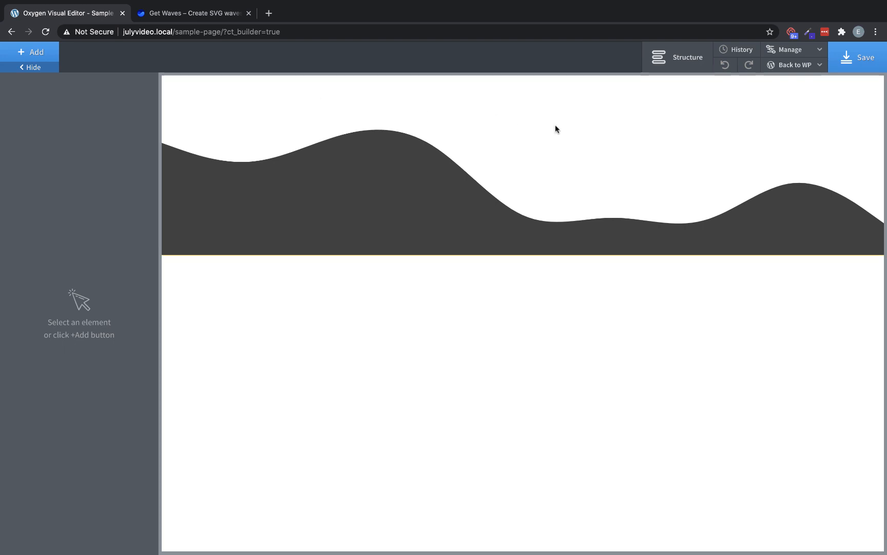
{"action": "mouse_move", "coordinate": [552, 131]}
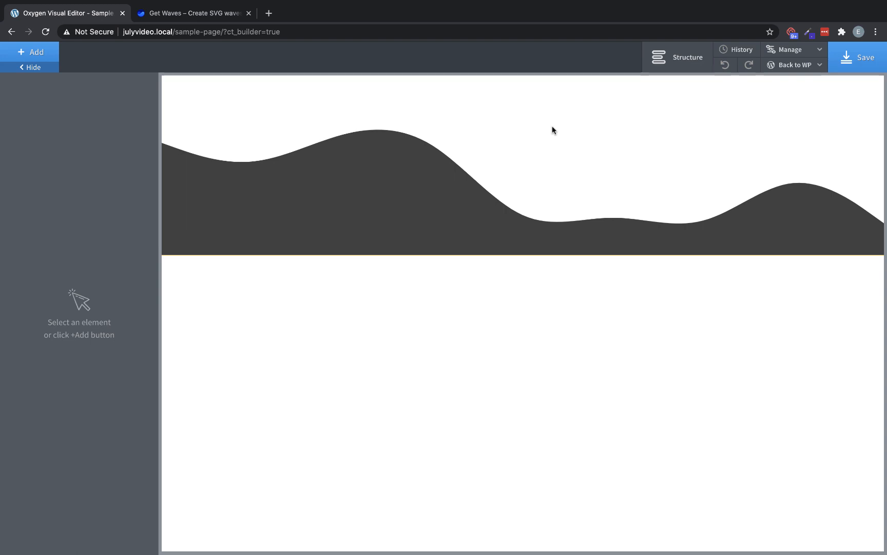
{"action": "mouse_move", "coordinate": [681, 80]}
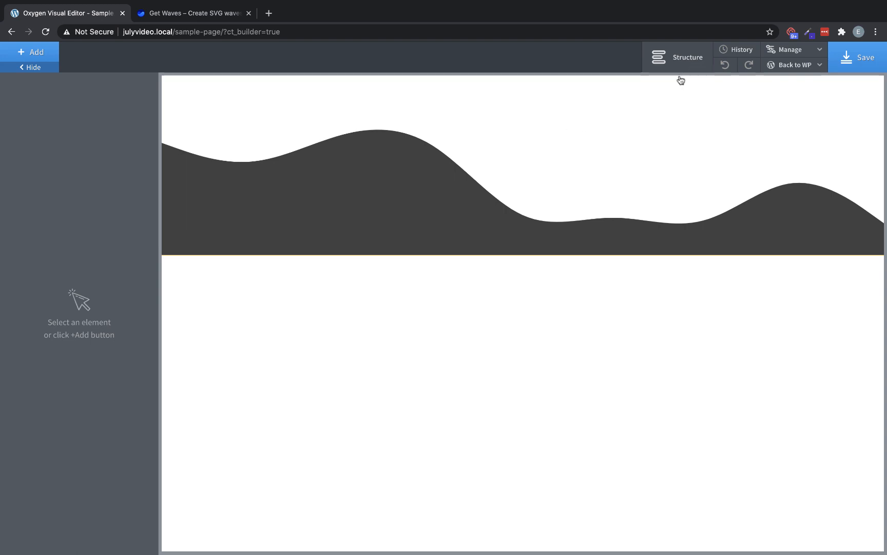
Step: Select Shape Divider (#3) inside Section (#2) via the Structure panel for editing
{"action": "left_click", "coordinate": [678, 57]}
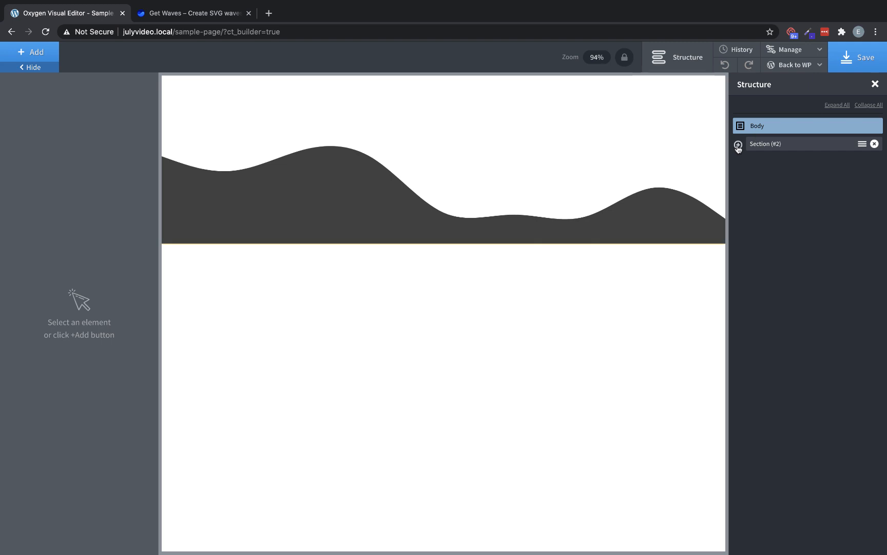
{"action": "left_click", "coordinate": [738, 144]}
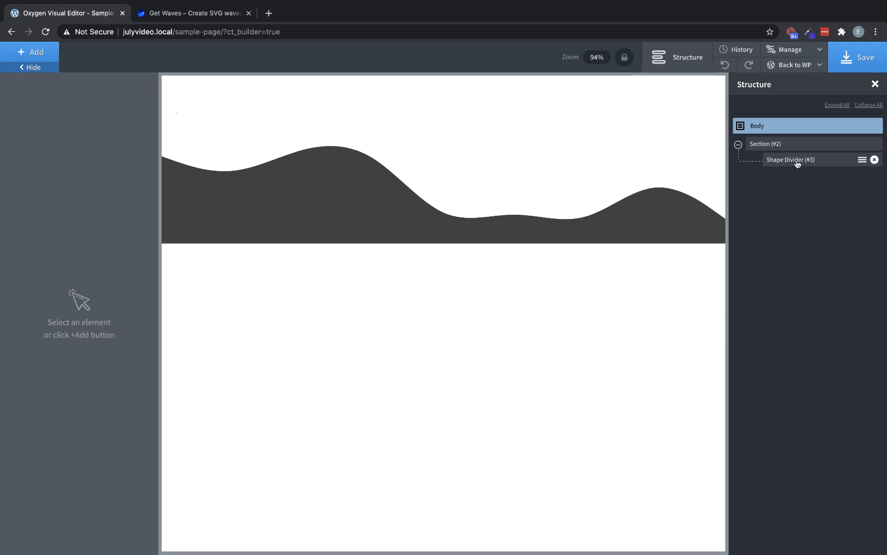
{"action": "left_click", "coordinate": [791, 159]}
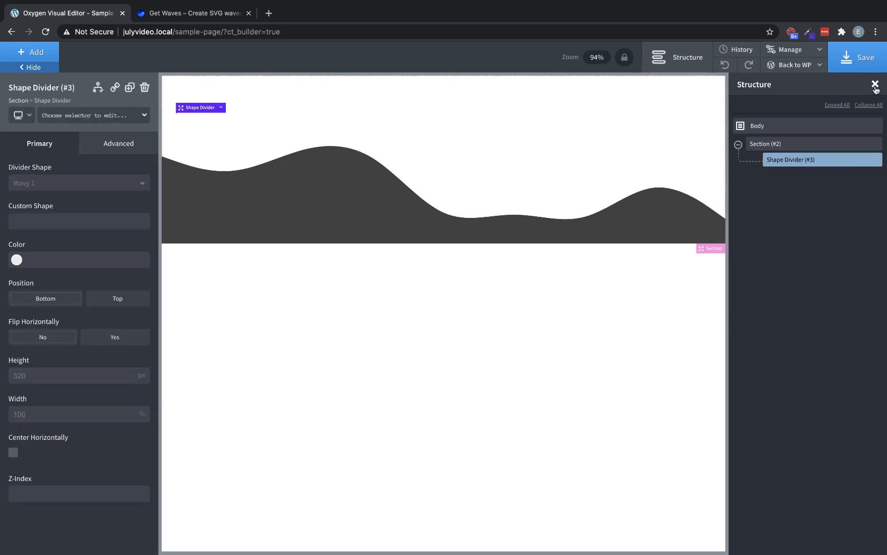
{"action": "left_click", "coordinate": [875, 86]}
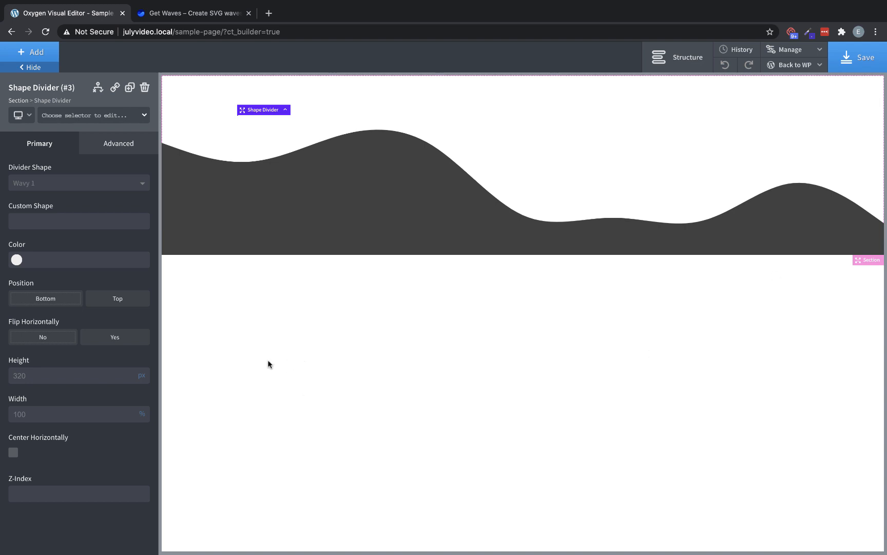
{"action": "mouse_move", "coordinate": [103, 244]}
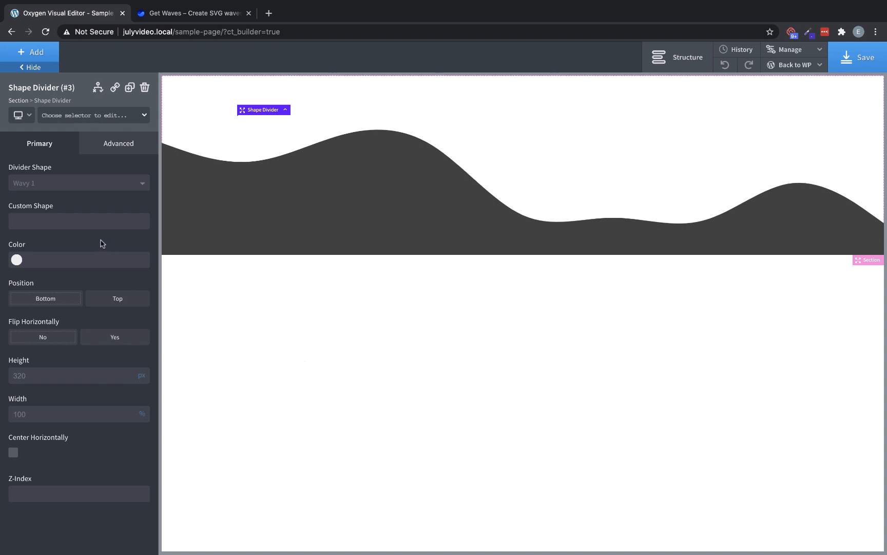
{"action": "mouse_move", "coordinate": [118, 210]}
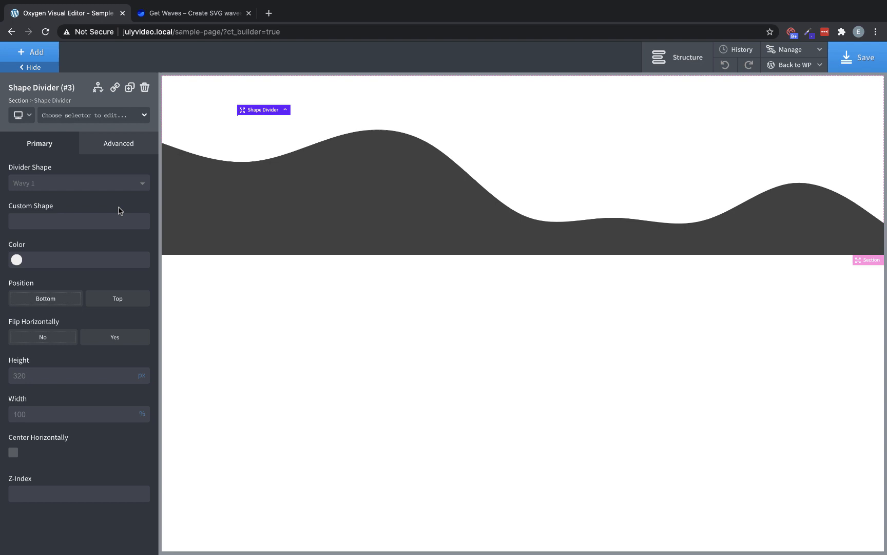
Step: Make the divider an Angle 3 shape in #321e96 purple, at the top, flipped horizontally
{"action": "left_click", "coordinate": [79, 183]}
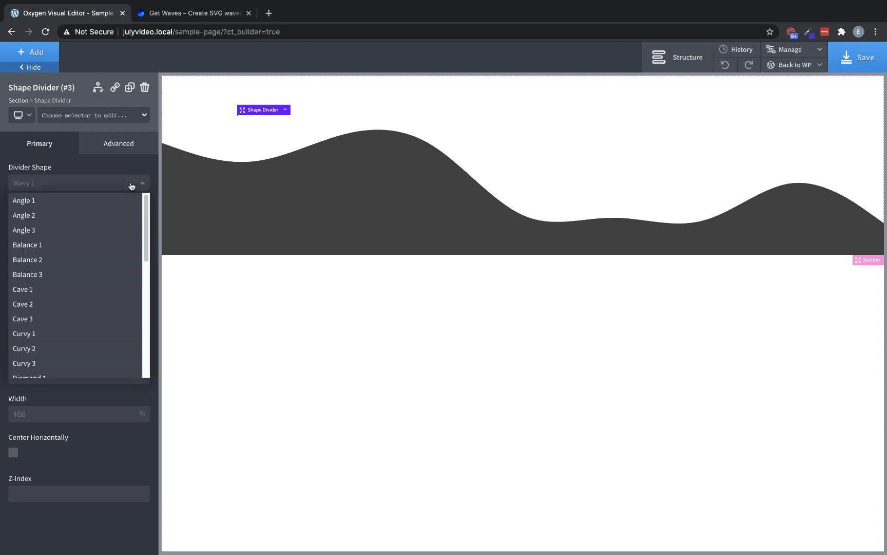
{"action": "left_click", "coordinate": [24, 216]}
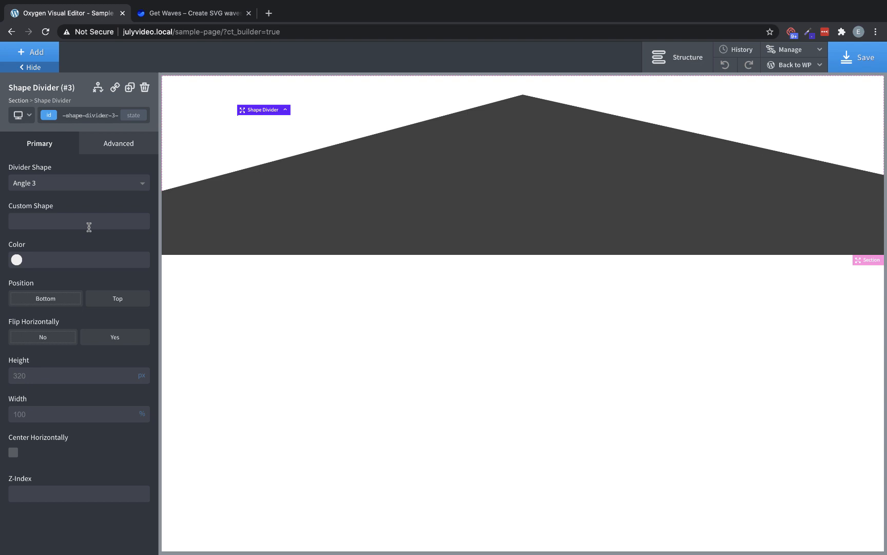
{"action": "left_click", "coordinate": [17, 260]}
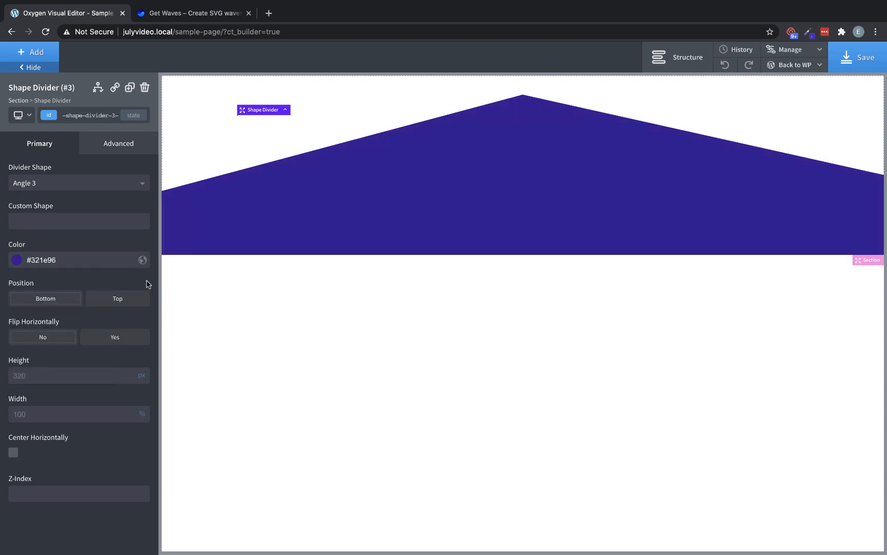
{"action": "left_click", "coordinate": [117, 297]}
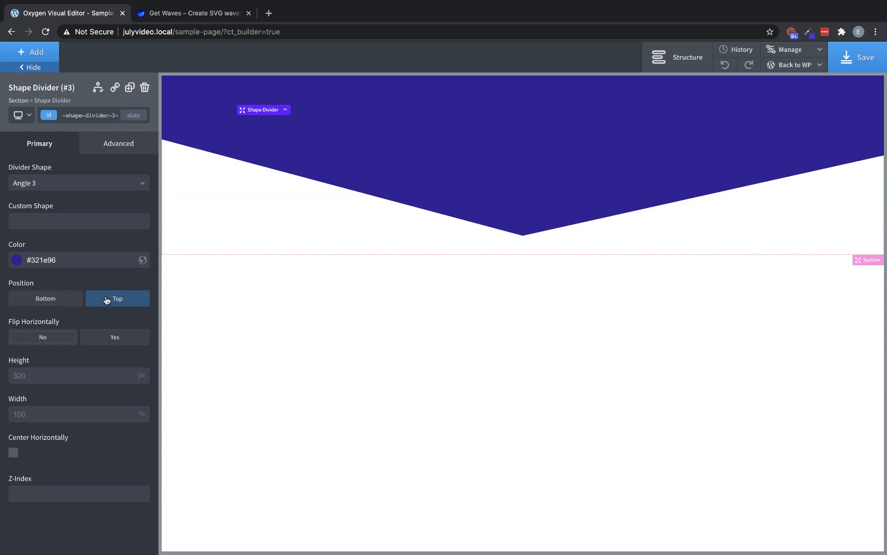
{"action": "mouse_move", "coordinate": [83, 229]}
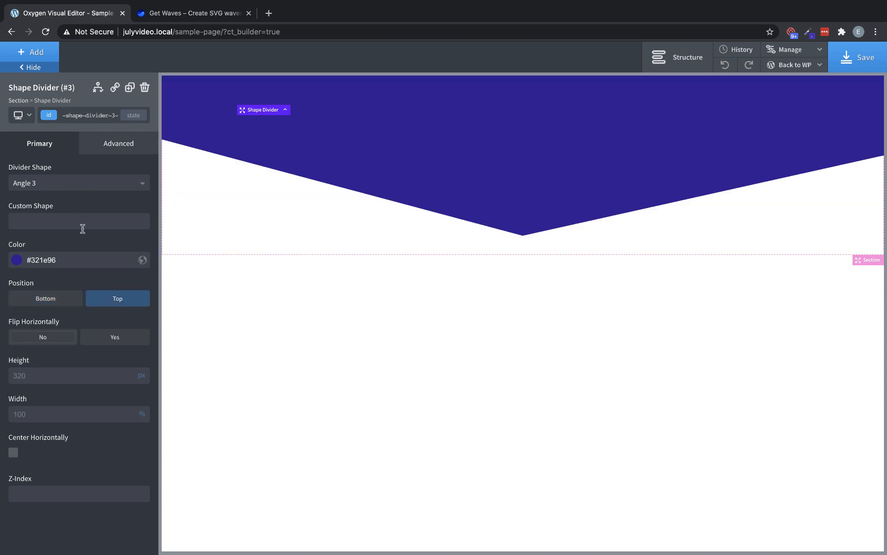
{"action": "left_click", "coordinate": [114, 337]}
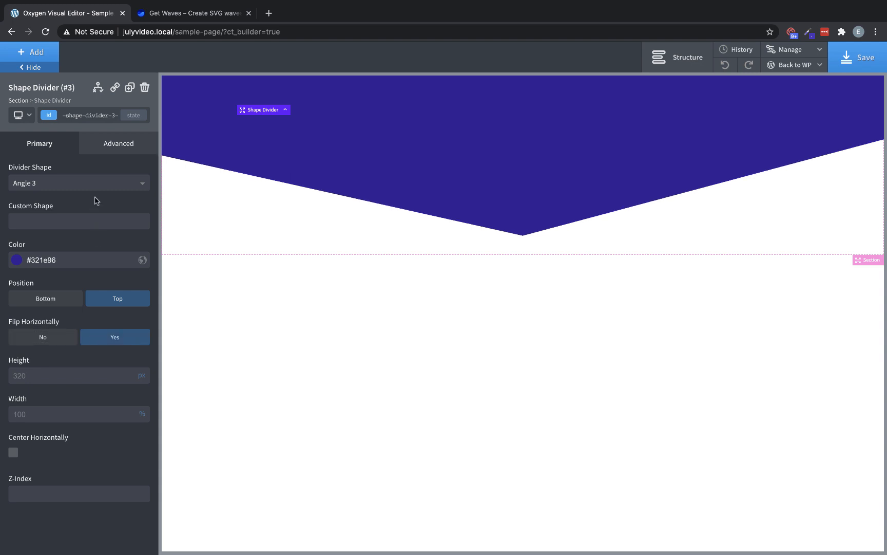
Step: Change the divider to the Curvy 1 shape with the horizontal flip removed
{"action": "left_click", "coordinate": [80, 183]}
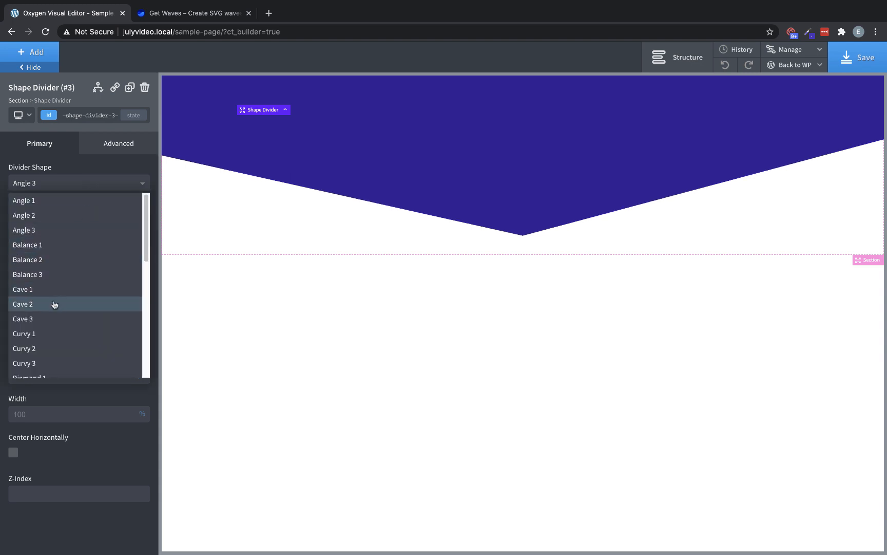
{"action": "left_click", "coordinate": [23, 333]}
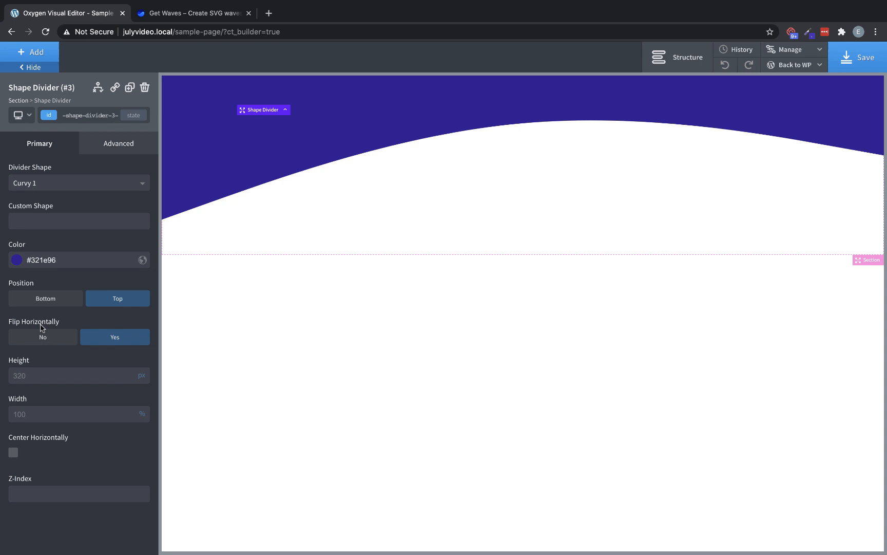
{"action": "left_click", "coordinate": [42, 337]}
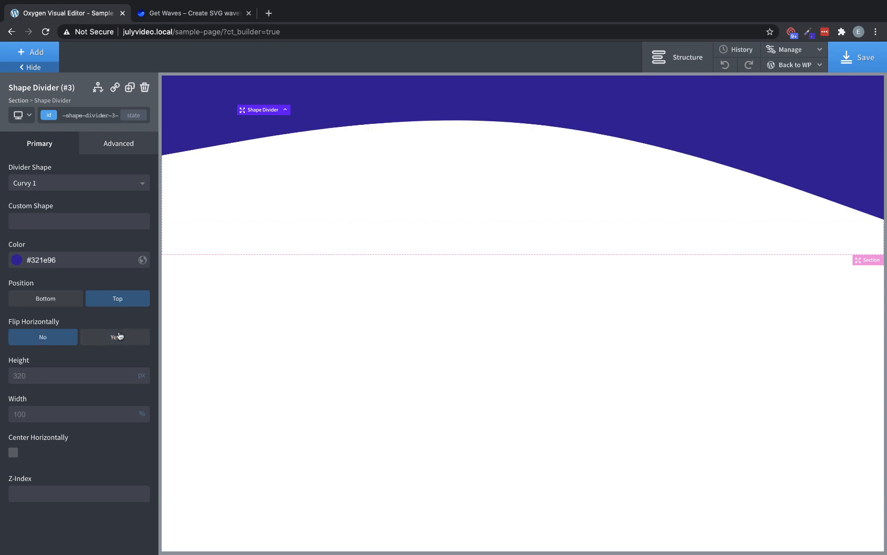
Step: Flip the curve horizontally again and enter a new divider width value
{"action": "left_click", "coordinate": [115, 337]}
{"action": "type", "text": "50"}
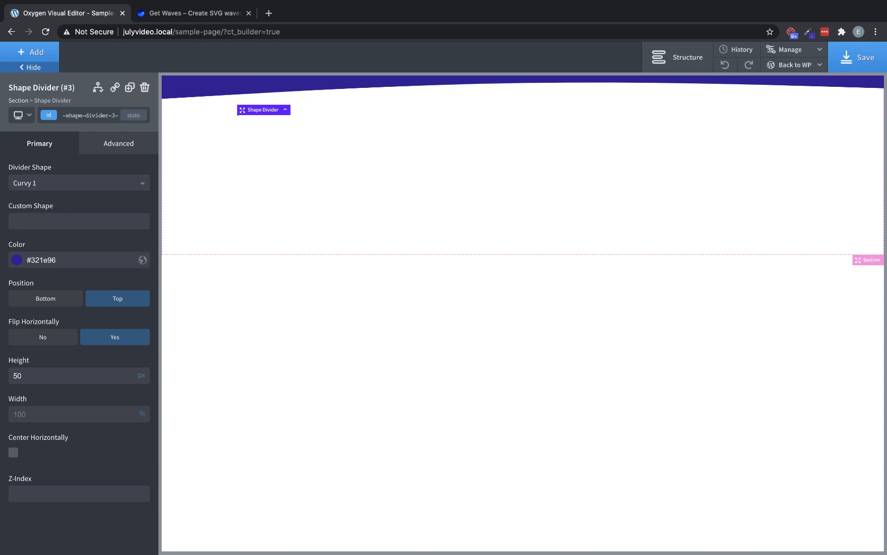
{"action": "left_click", "coordinate": [79, 375]}
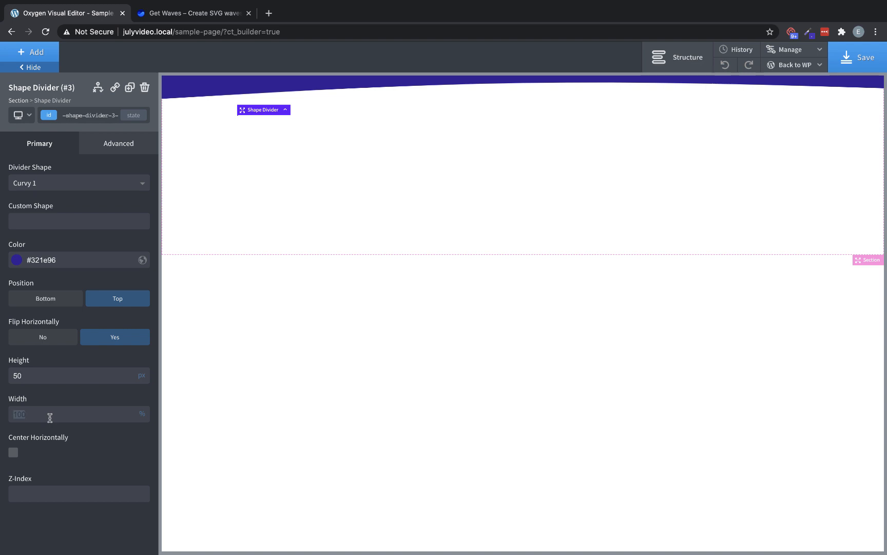
{"action": "type", "text": "200"}
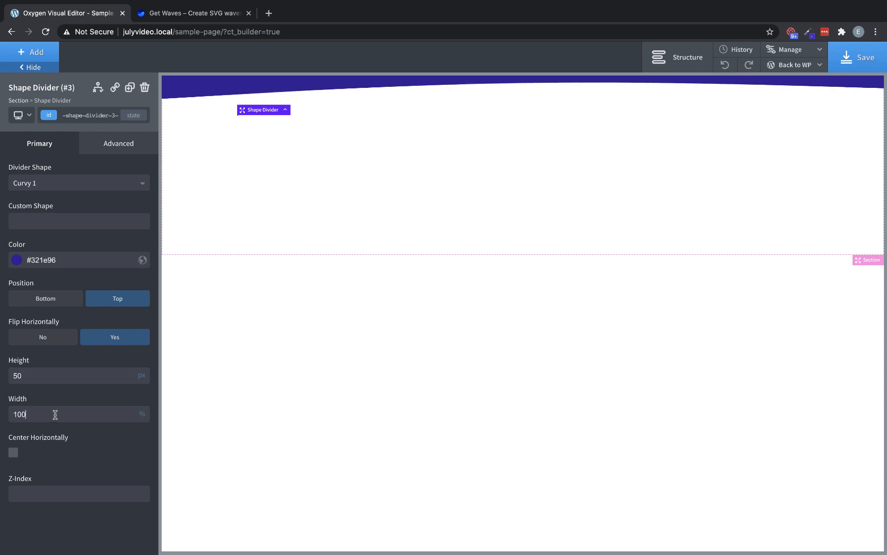
Step: Use the Balance 2 shape, 320 px tall, 200% wide, centred horizontally, z-index 100
{"action": "left_click", "coordinate": [79, 183]}
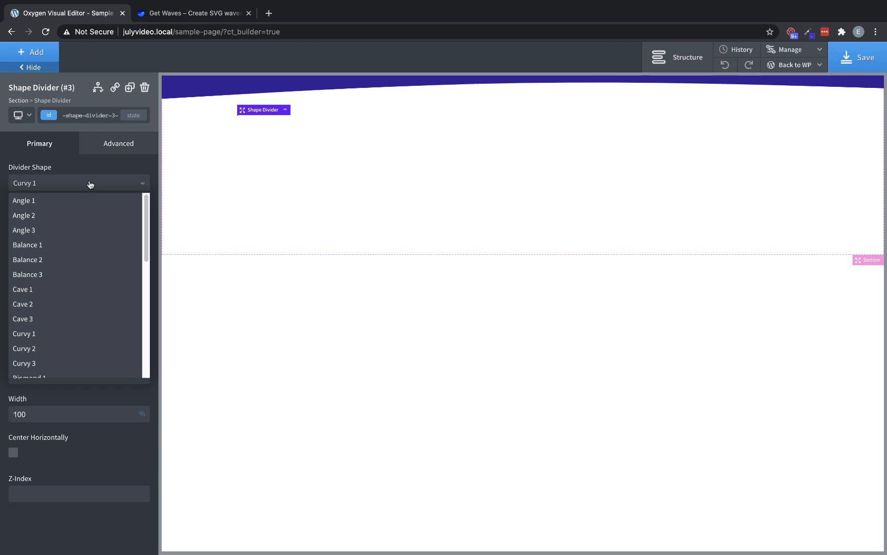
{"action": "mouse_move", "coordinate": [63, 259]}
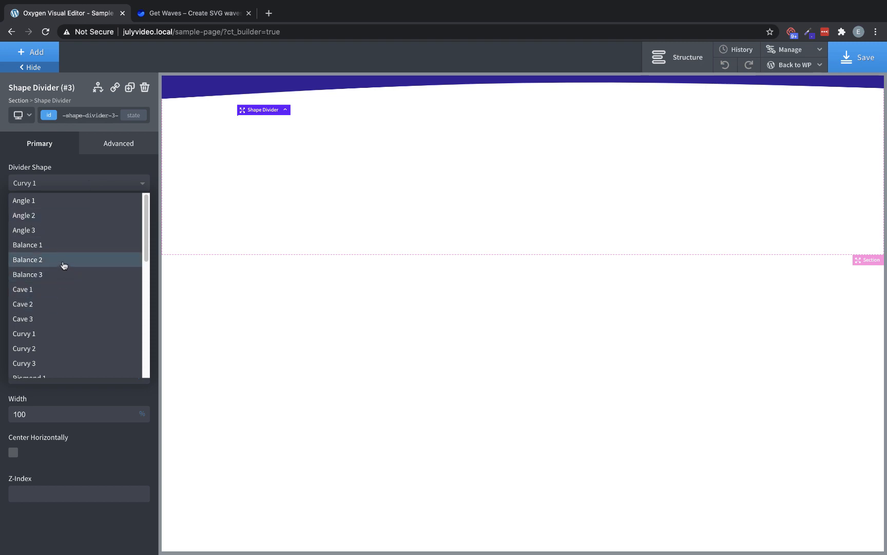
{"action": "left_click", "coordinate": [26, 259]}
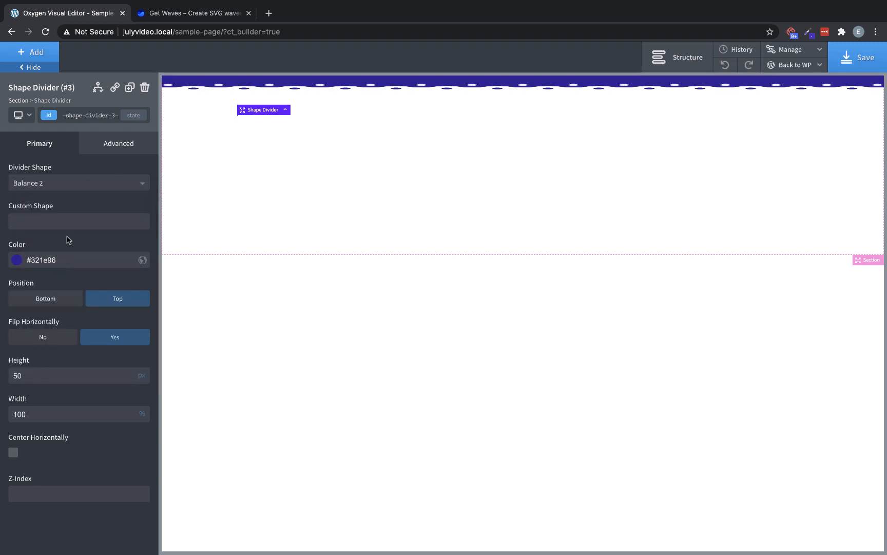
{"action": "type", "text": "320"}
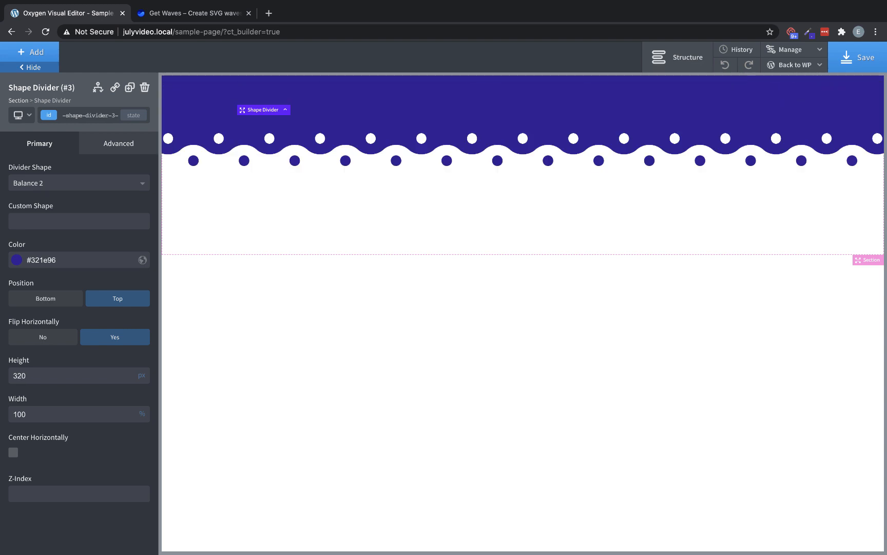
{"action": "mouse_move", "coordinate": [41, 420]}
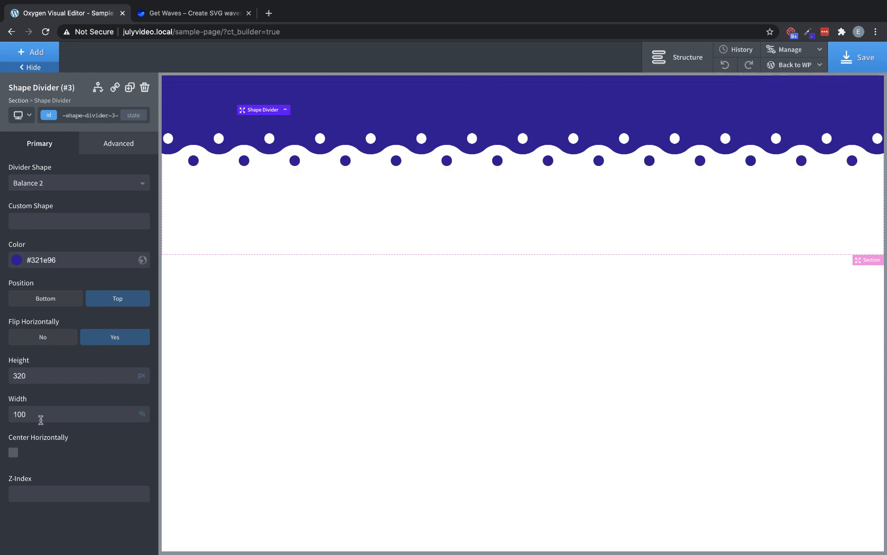
{"action": "type", "text": "200"}
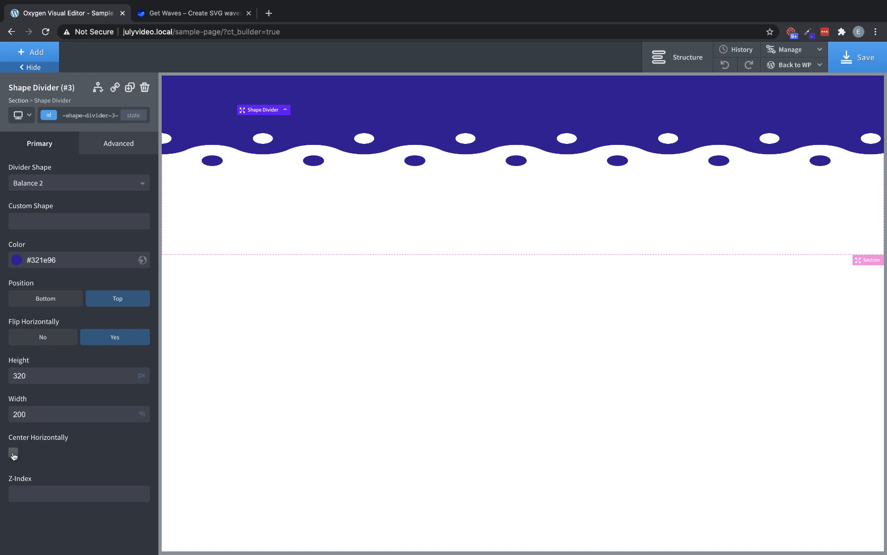
{"action": "left_click", "coordinate": [13, 453]}
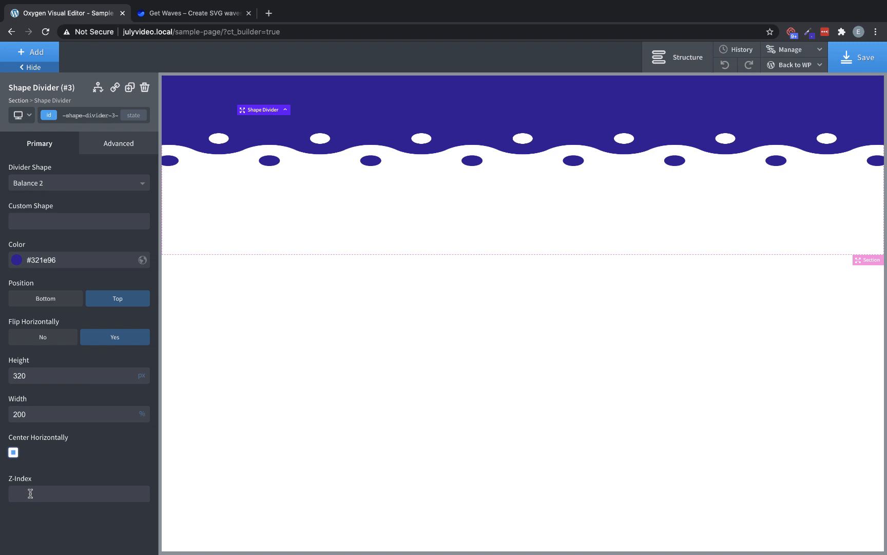
{"action": "type", "text": "100"}
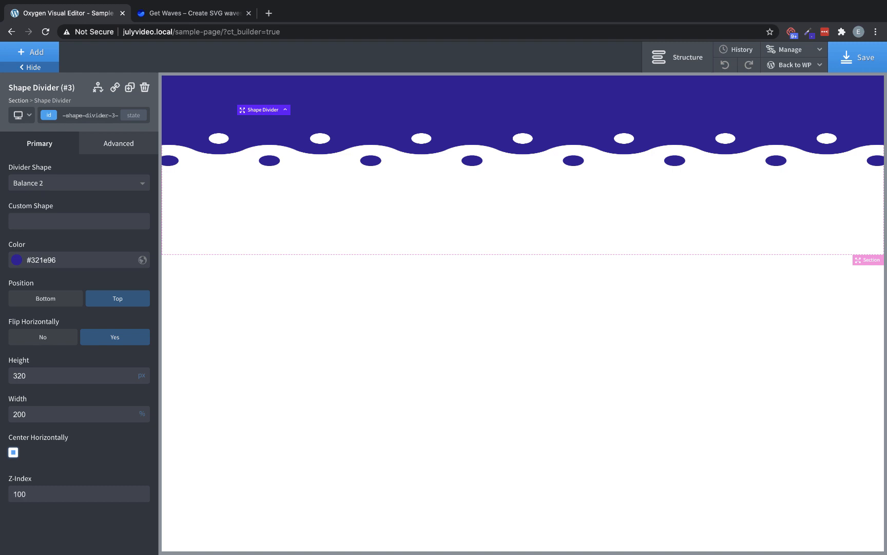
{"action": "left_click", "coordinate": [79, 493]}
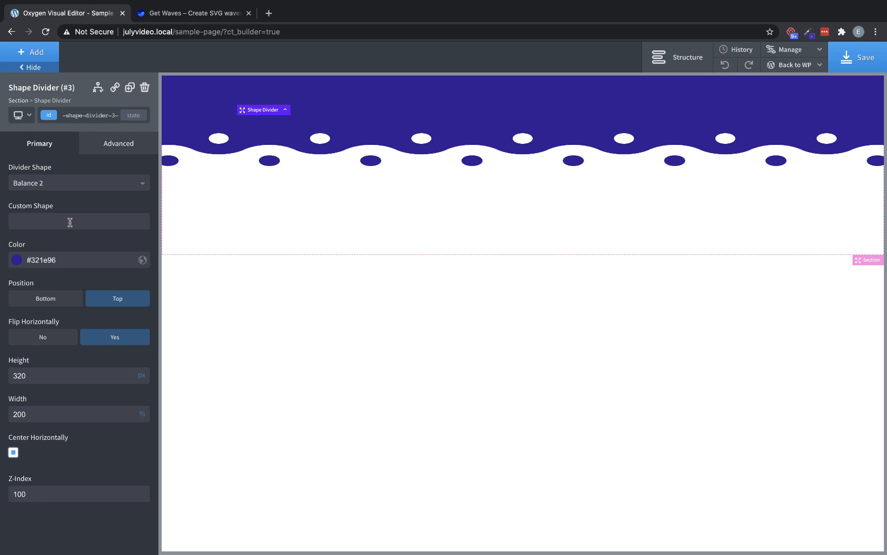
Step: From the Custom Shape field, move over to the Get Waves generator tab
{"action": "left_click", "coordinate": [79, 493]}
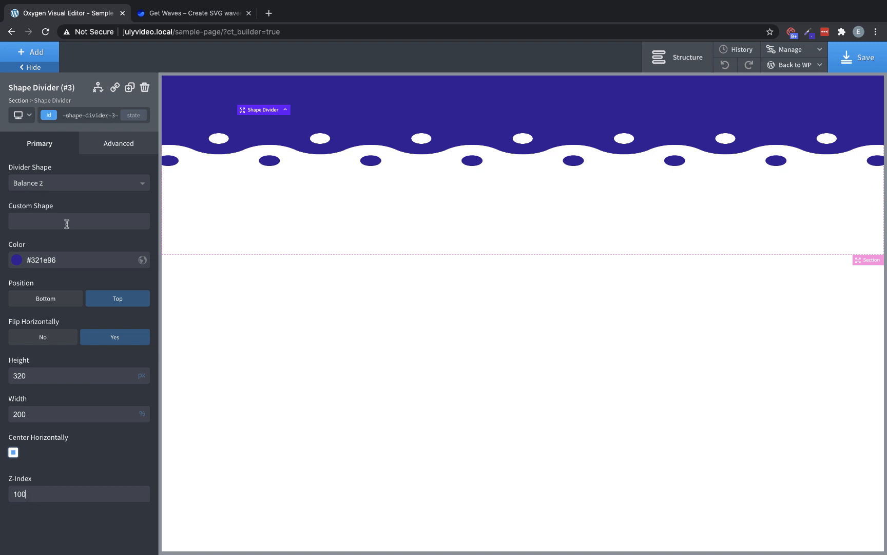
{"action": "left_click", "coordinate": [192, 13]}
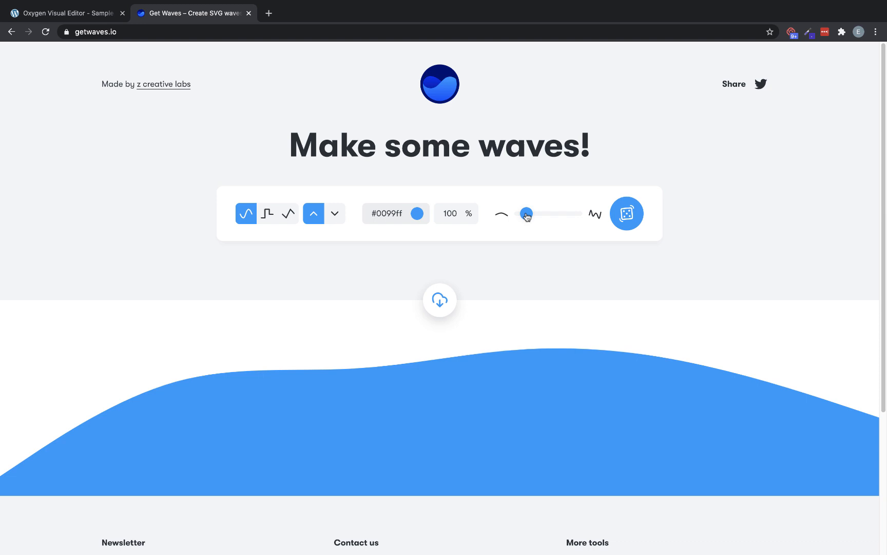
Step: Randomize a new wave and bring up its download dialog with the SVG code
{"action": "left_click", "coordinate": [626, 213]}
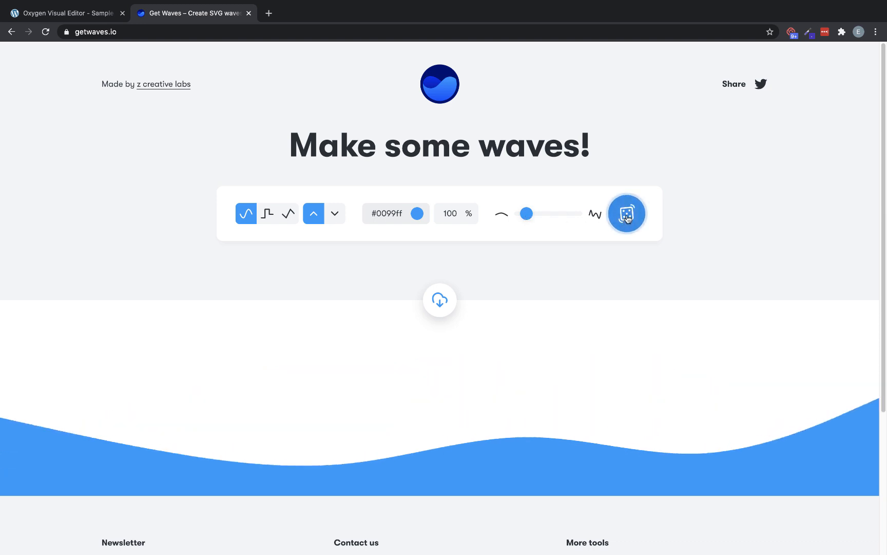
{"action": "left_click", "coordinate": [627, 213]}
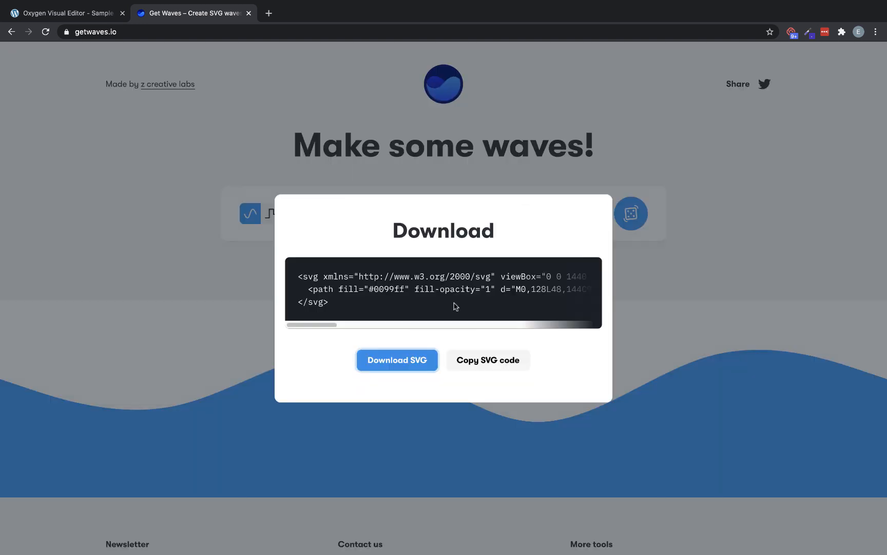
{"action": "mouse_move", "coordinate": [342, 306]}
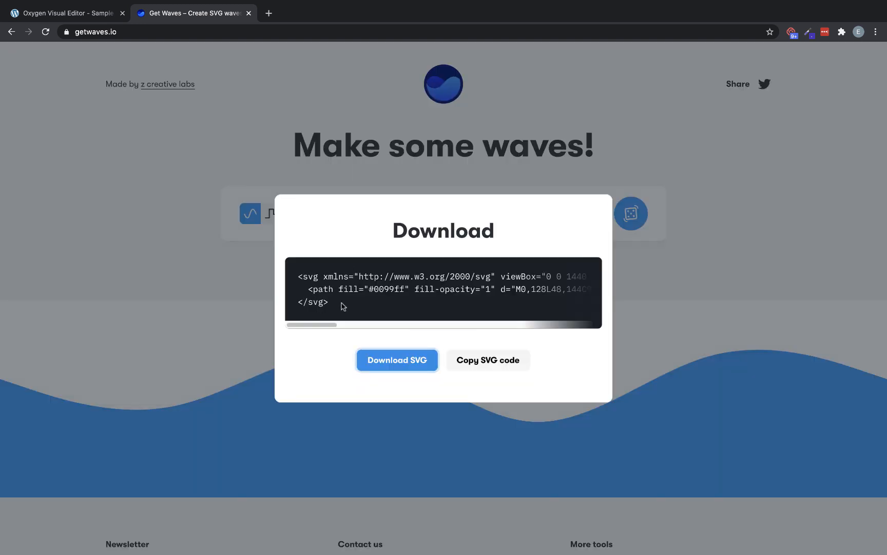
{"action": "mouse_move", "coordinate": [484, 347]}
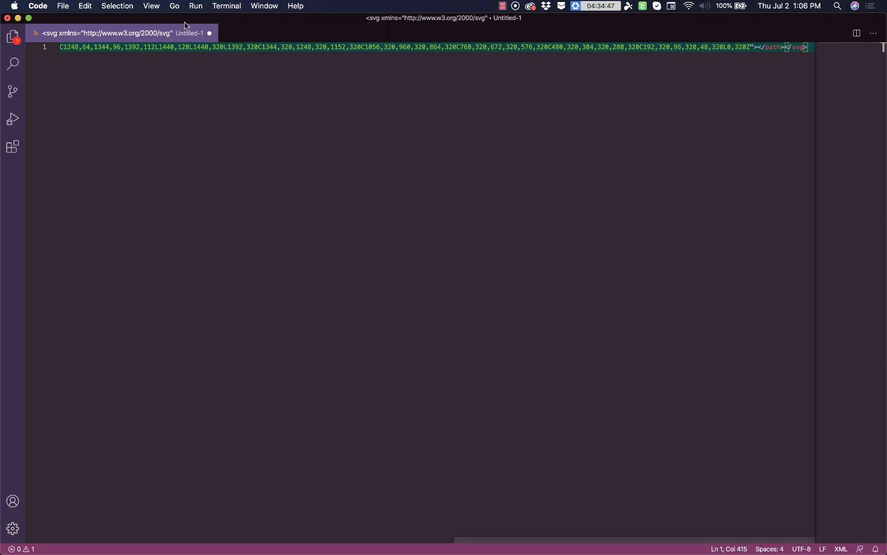
Step: With word wrap on, add preserveAspectRatio="none" after the SVG's viewBox value
{"action": "left_click", "coordinate": [151, 6]}
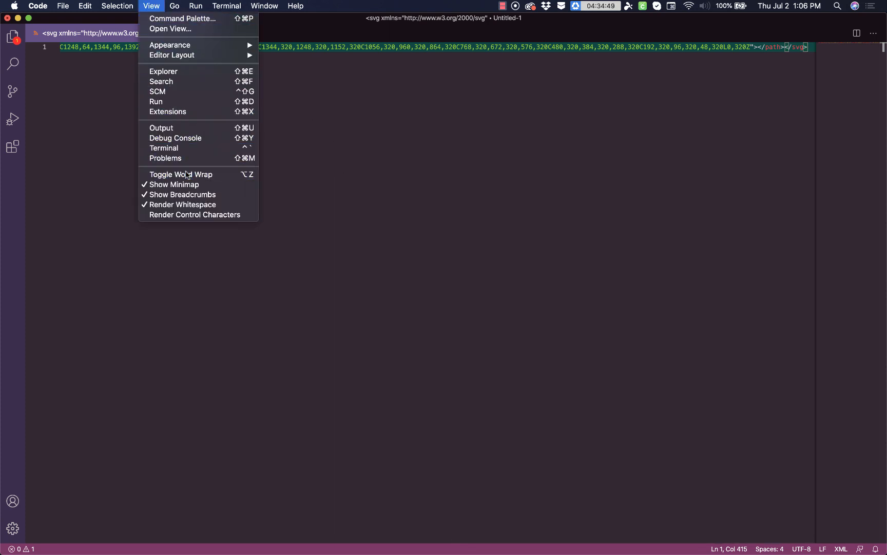
{"action": "left_click", "coordinate": [181, 174]}
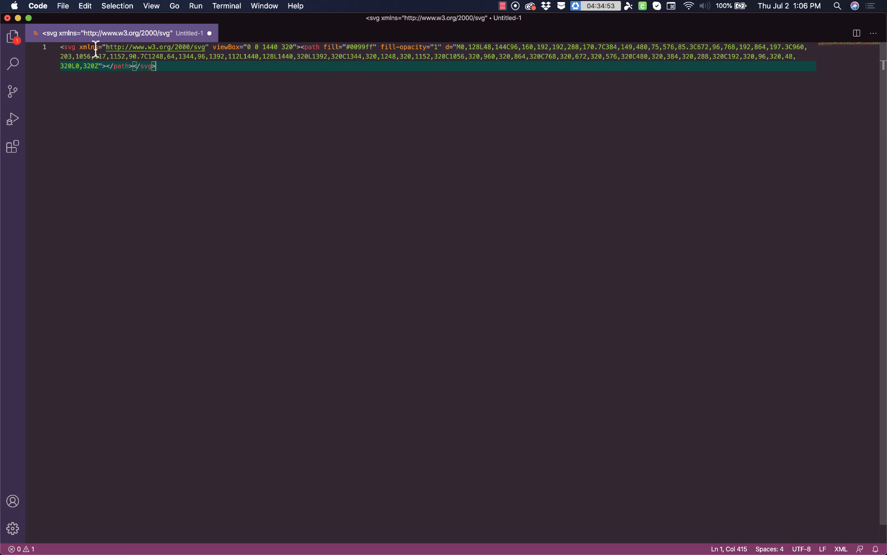
{"action": "left_click", "coordinate": [295, 47]}
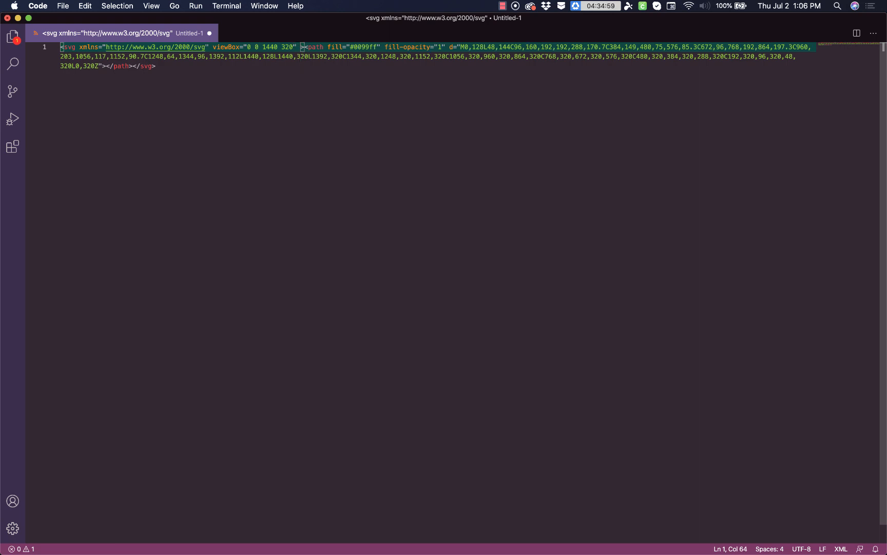
{"action": "type", "text": "preserveAspec"}
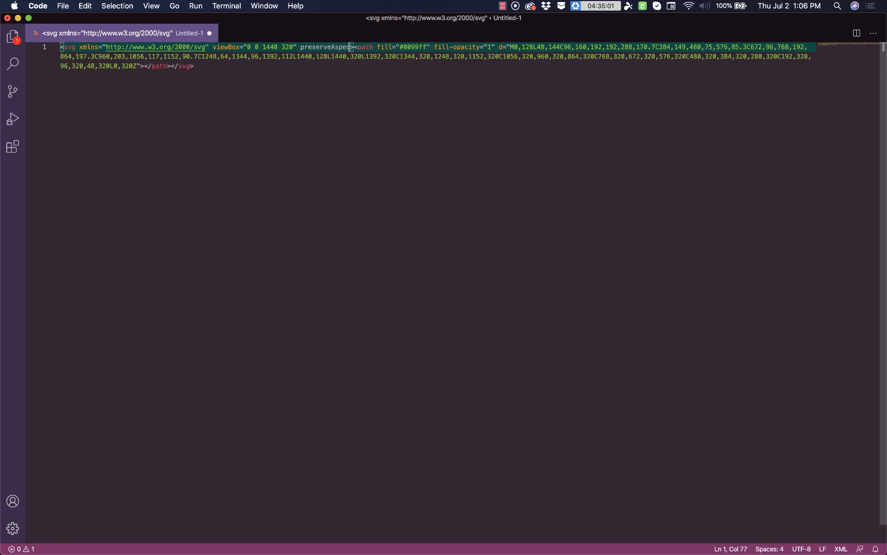
{"action": "type", "text": "tRatio=\"none\">"}
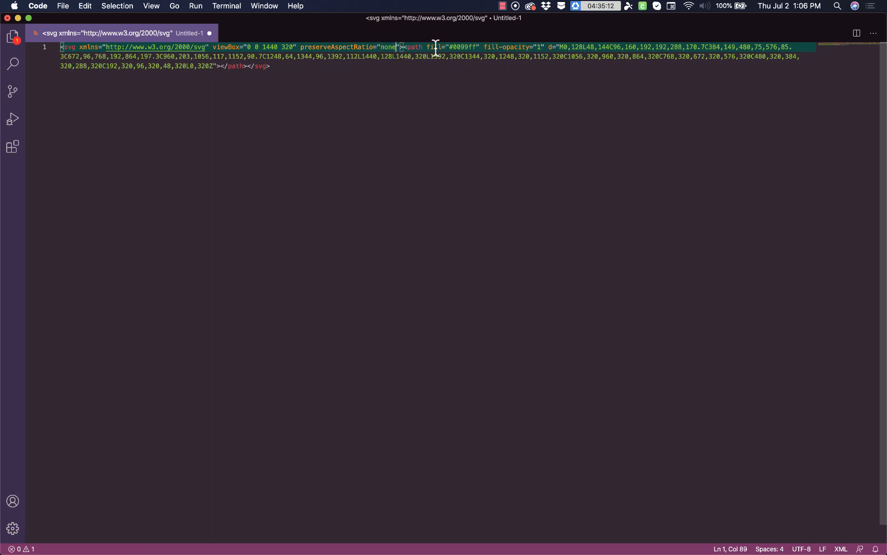
{"action": "mouse_move", "coordinate": [477, 48]}
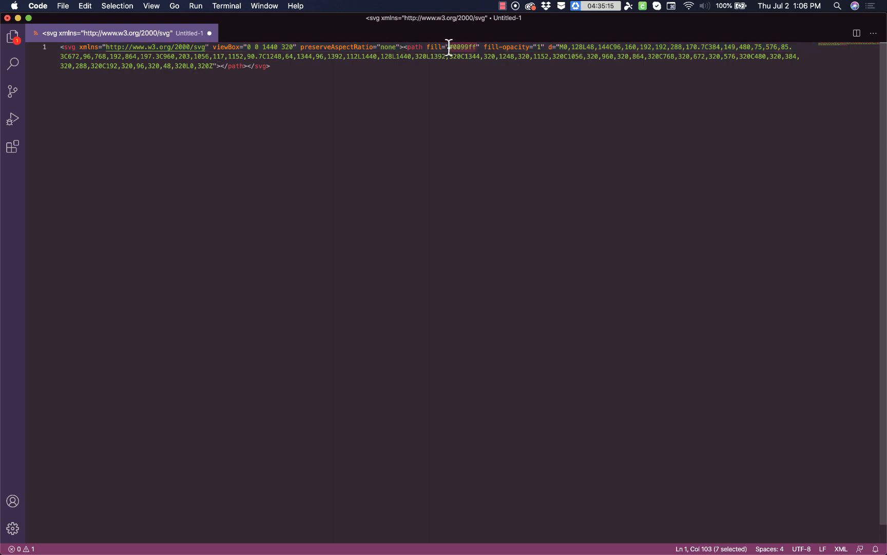
Step: Replace the wave's fill colour with currentColor
{"action": "type", "text": "currentColor"}
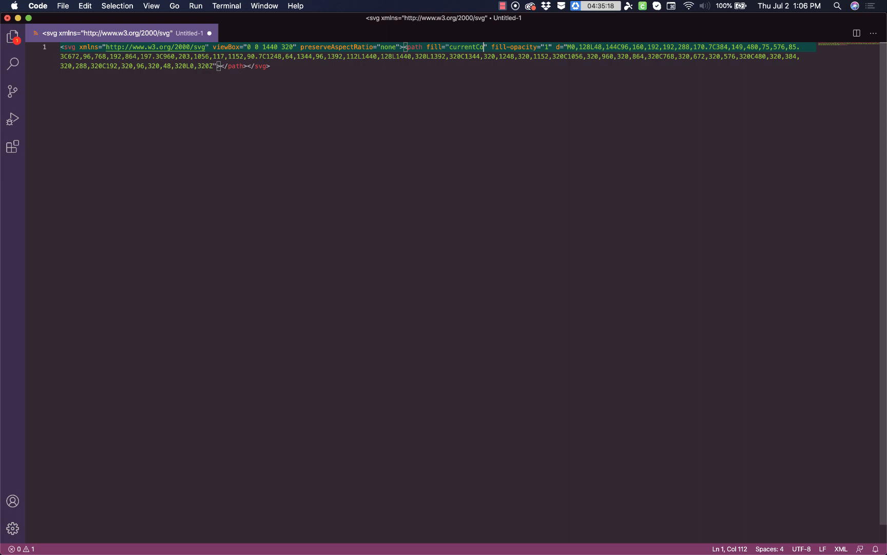
{"action": "type", "text": "lor"}
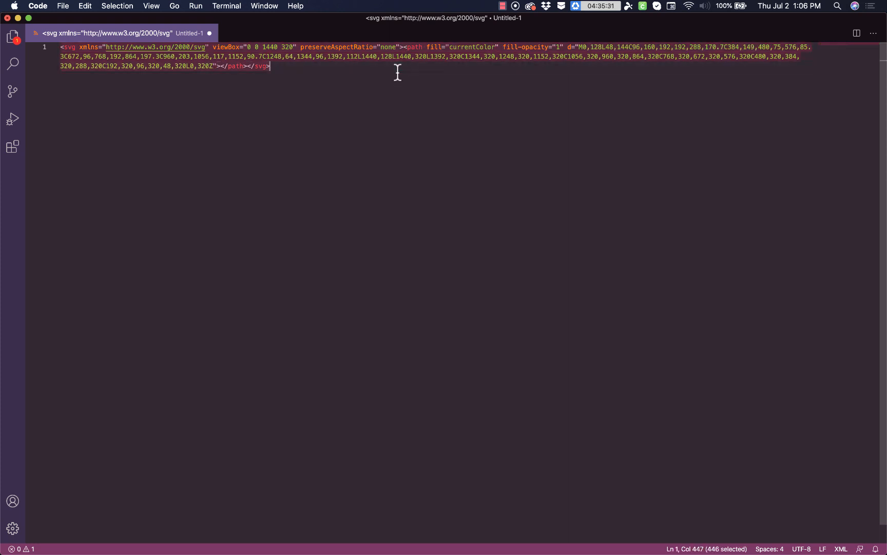
{"action": "mouse_move", "coordinate": [410, 469]}
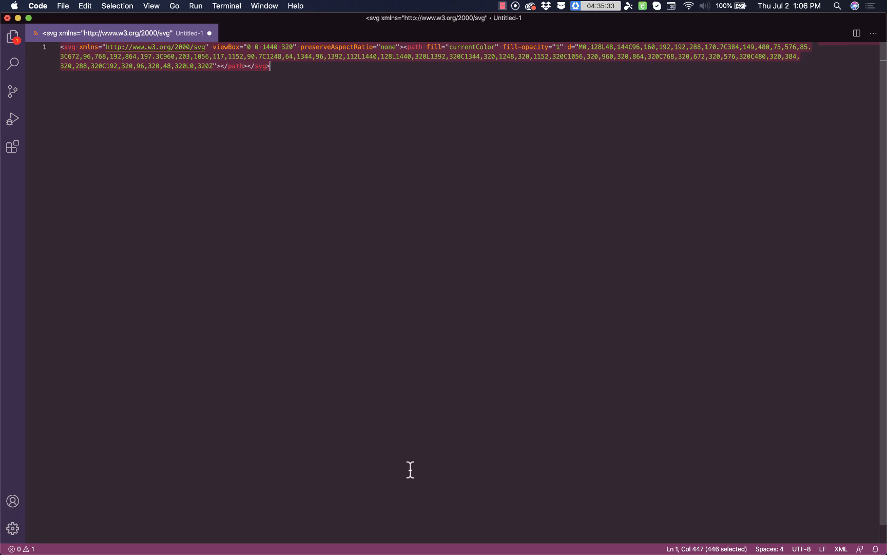
{"action": "mouse_move", "coordinate": [395, 537]}
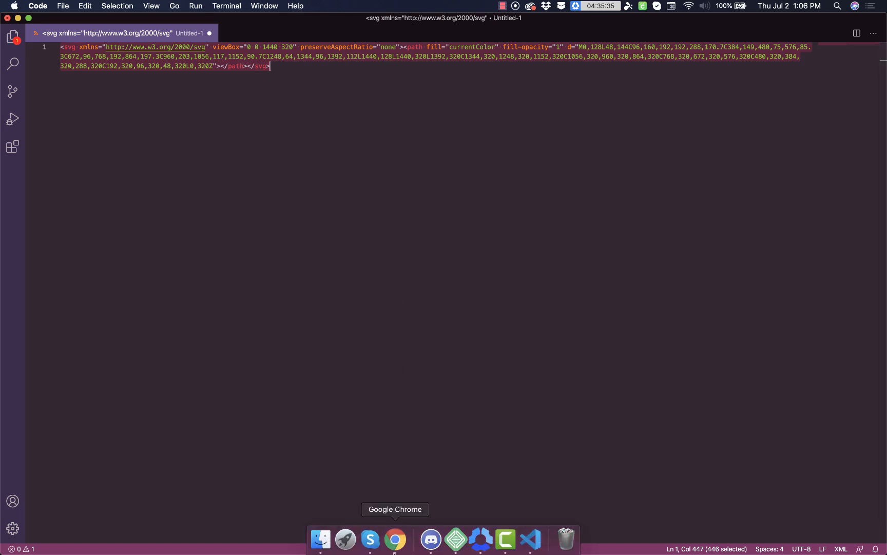
Step: Return to the browser and compare the Get Waves and Oxygen editor tabs
{"action": "left_click", "coordinate": [396, 538]}
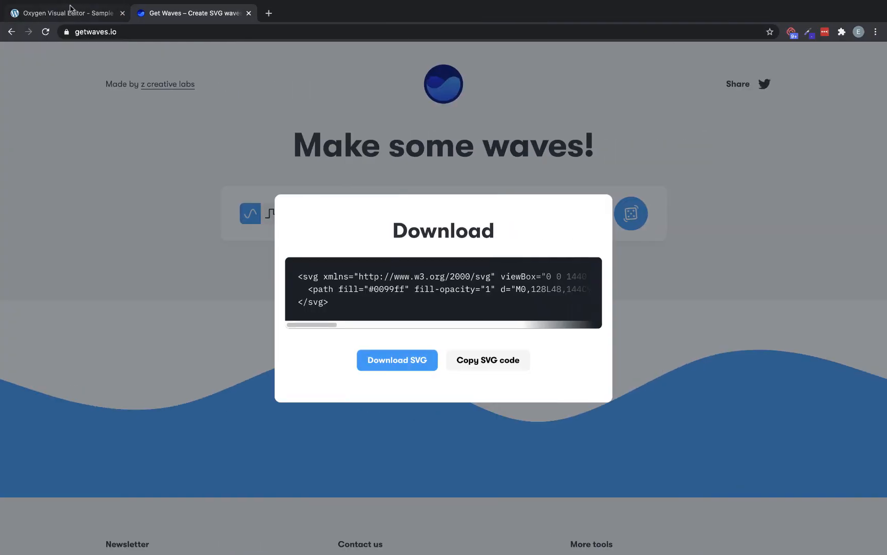
{"action": "left_click", "coordinate": [64, 12]}
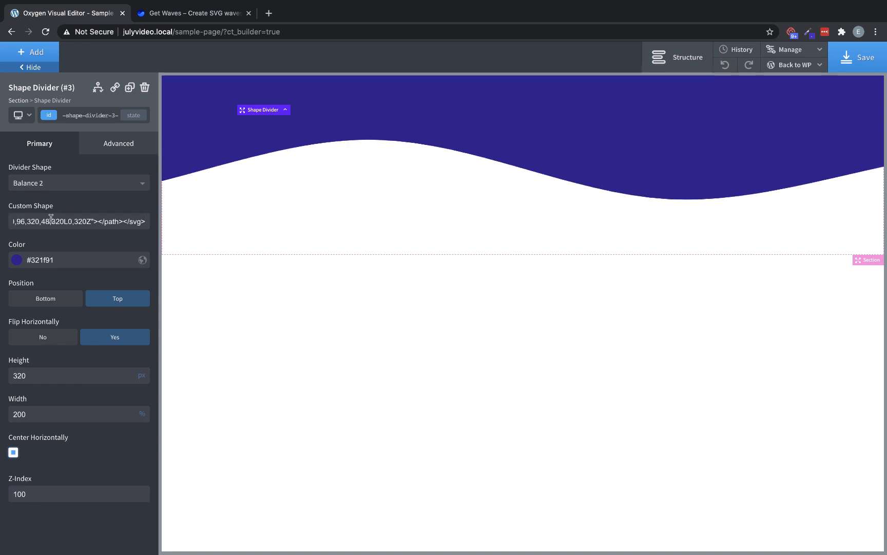
{"action": "left_click", "coordinate": [192, 12]}
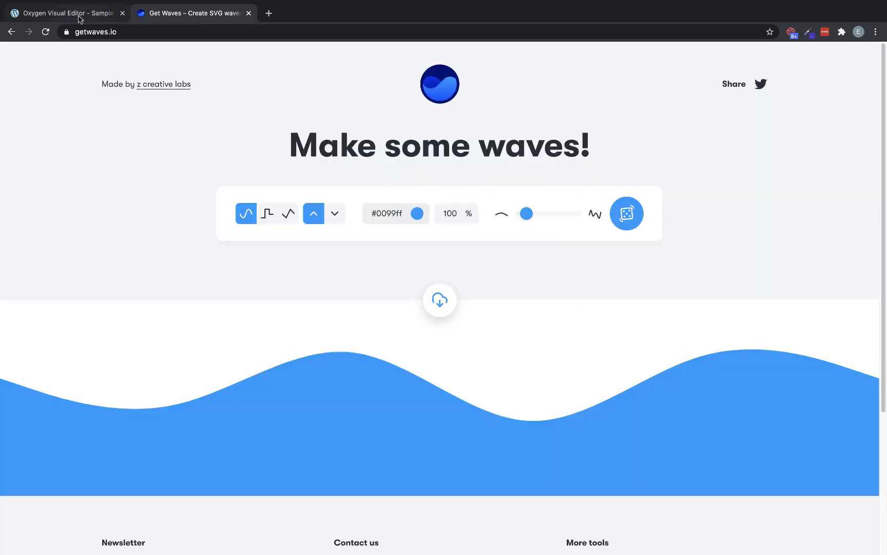
{"action": "left_click", "coordinate": [67, 12]}
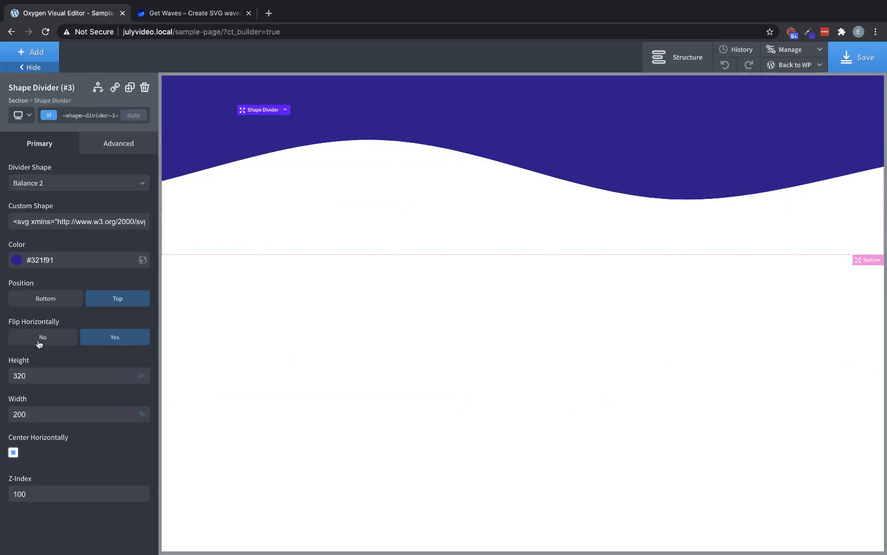
Step: Place the custom wave divider at the bottom, unflipped, coloured #3014aa
{"action": "left_click", "coordinate": [45, 298]}
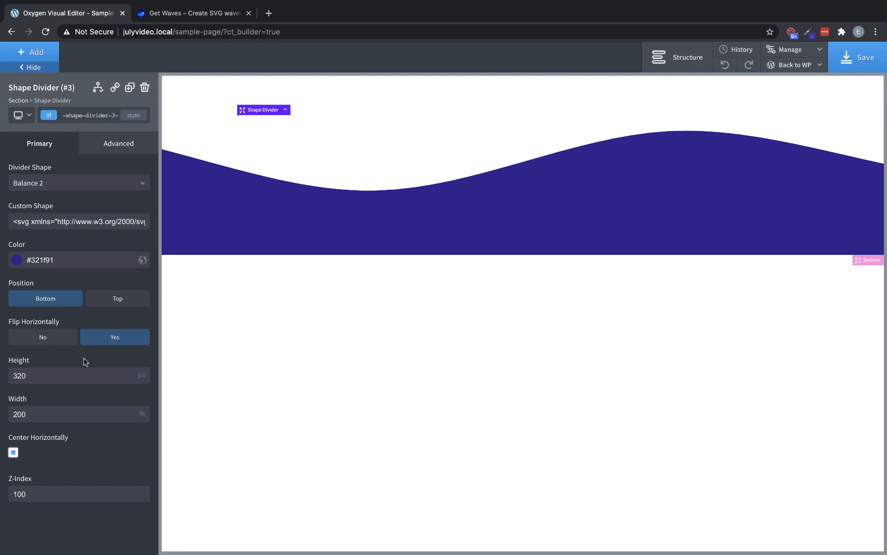
{"action": "left_click", "coordinate": [43, 337]}
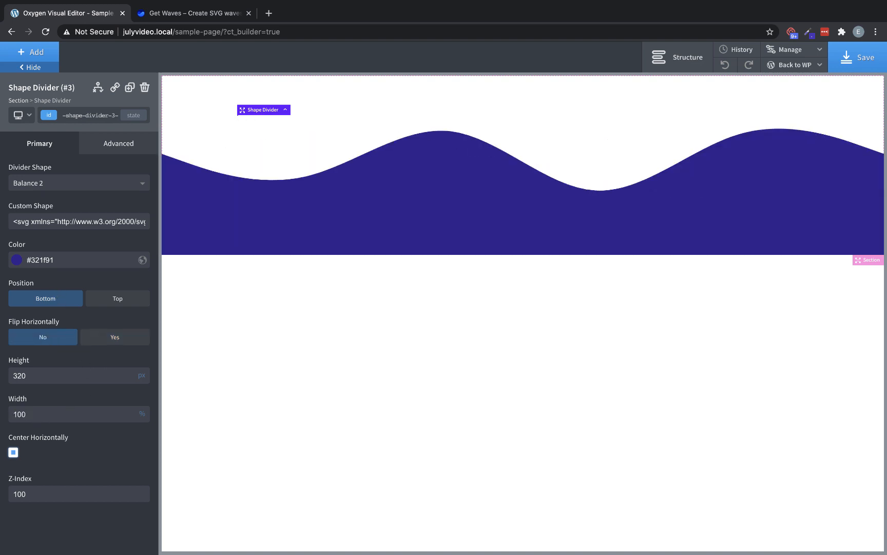
{"action": "left_click", "coordinate": [192, 12]}
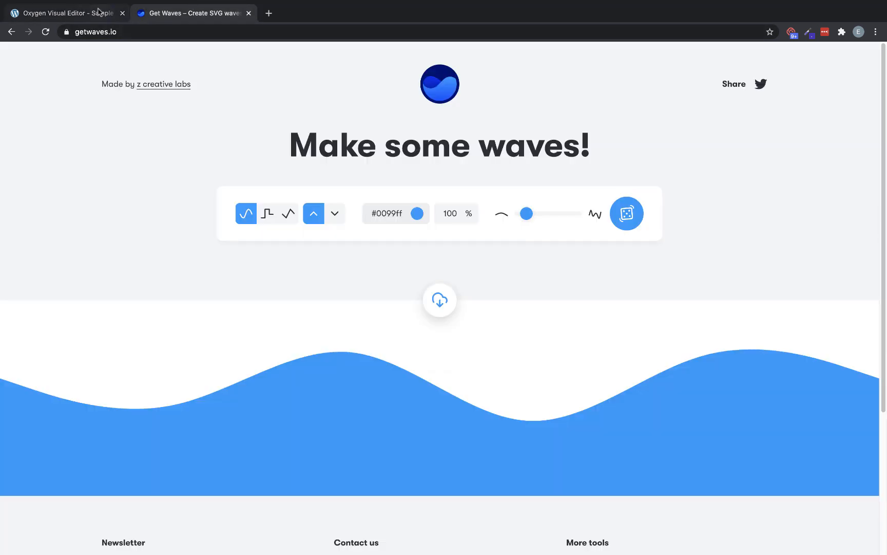
{"action": "left_click", "coordinate": [64, 12]}
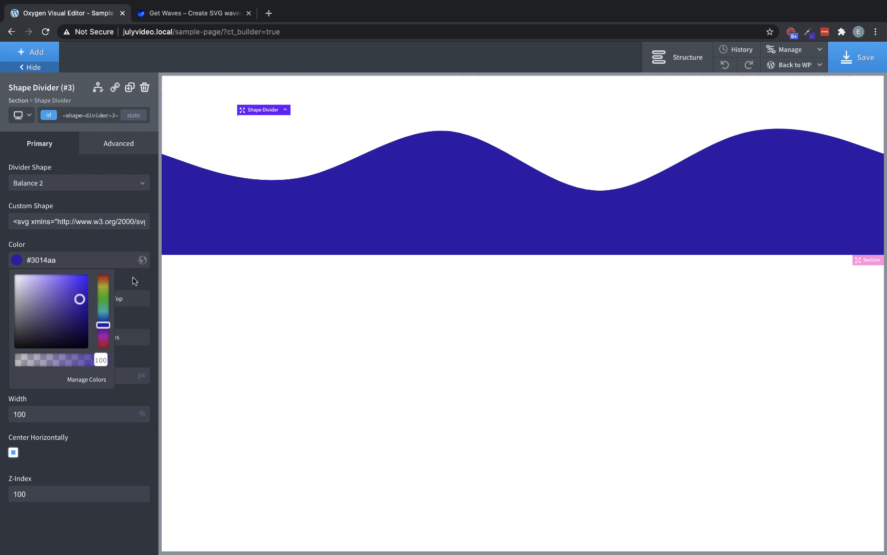
{"action": "left_click", "coordinate": [134, 281]}
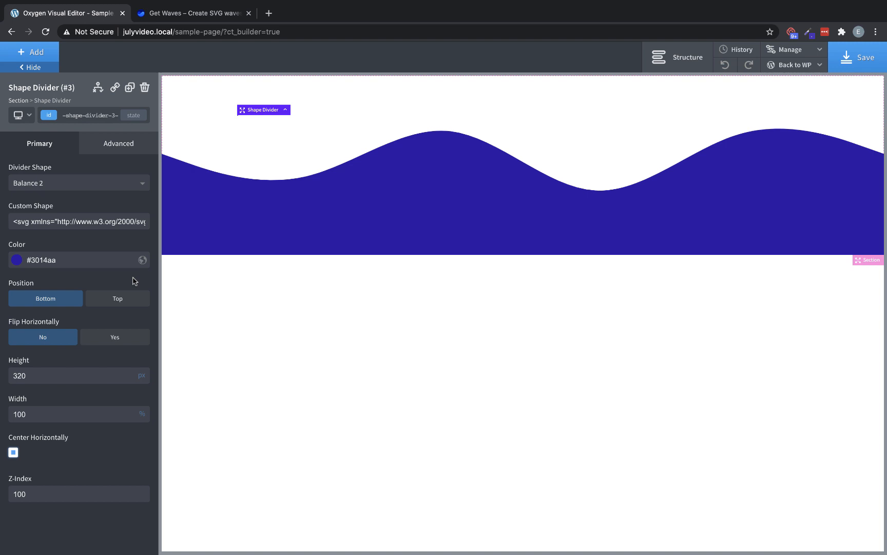
{"action": "mouse_move", "coordinate": [180, 280]}
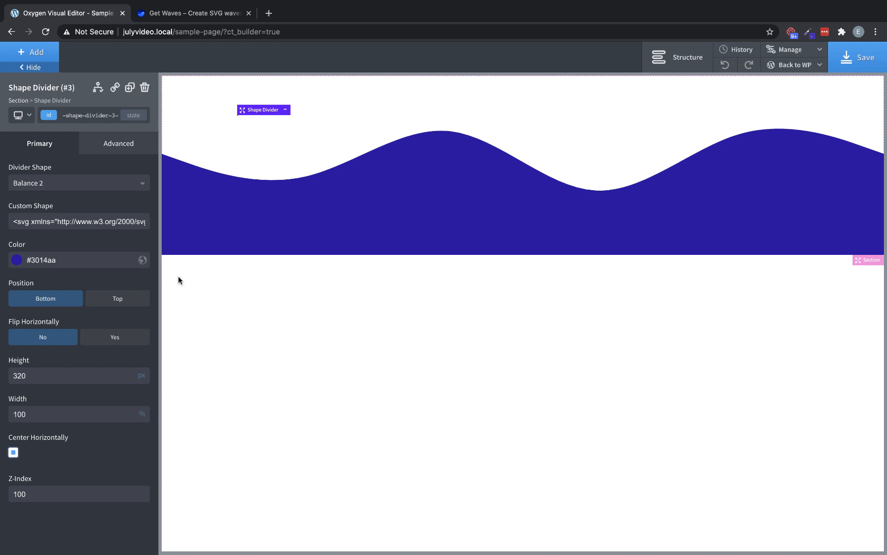
Step: Add Section #5 from the Structure panel and reselect Shape Divider #3
{"action": "left_click", "coordinate": [677, 57]}
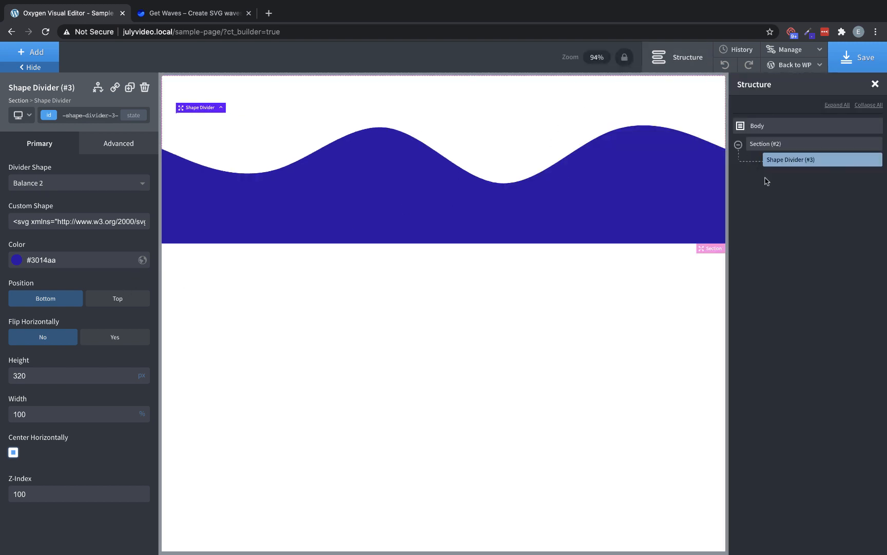
{"action": "mouse_move", "coordinate": [794, 164]}
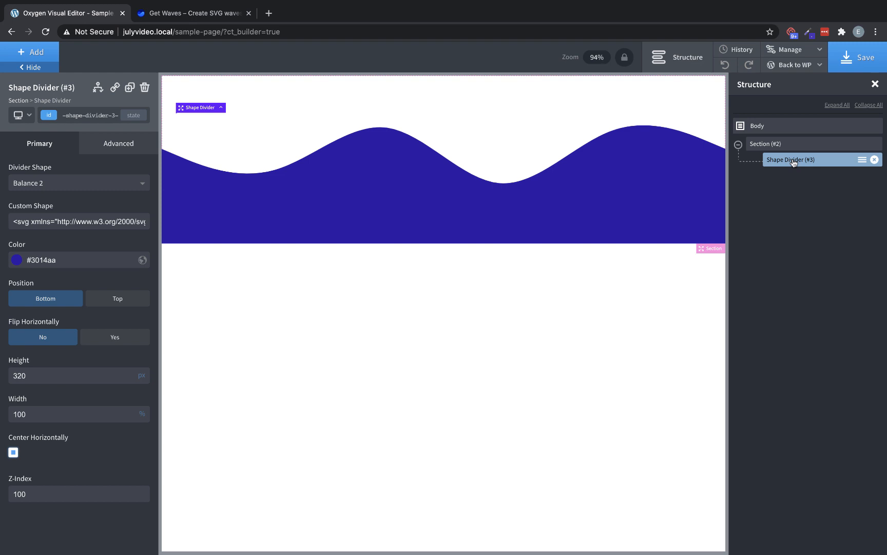
{"action": "left_click", "coordinate": [30, 52]}
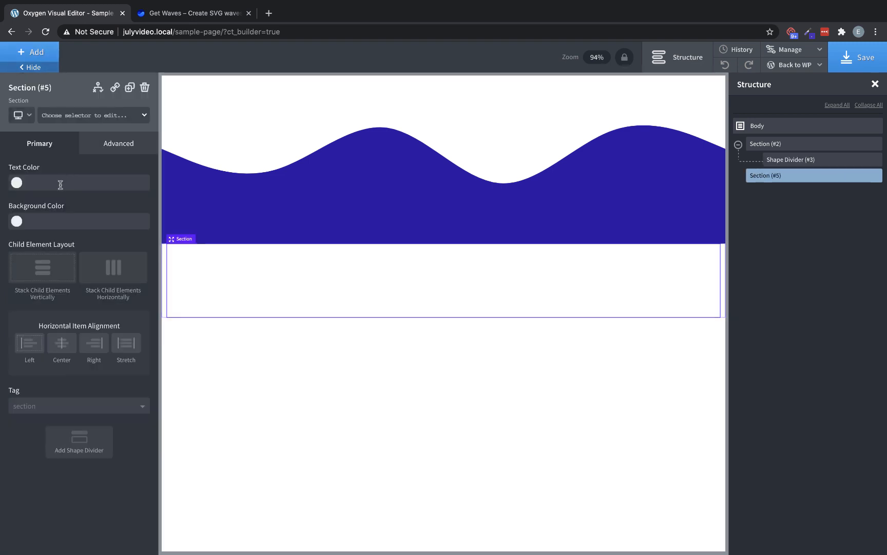
{"action": "left_click", "coordinate": [791, 159]}
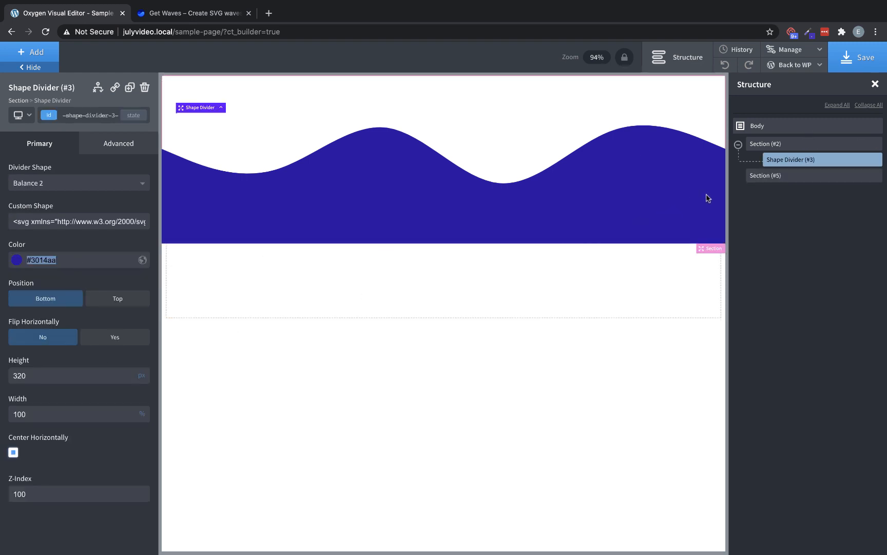
Step: Shrink the custom wave divider's height to 50 px, making the wave shallow
{"action": "left_click", "coordinate": [766, 175]}
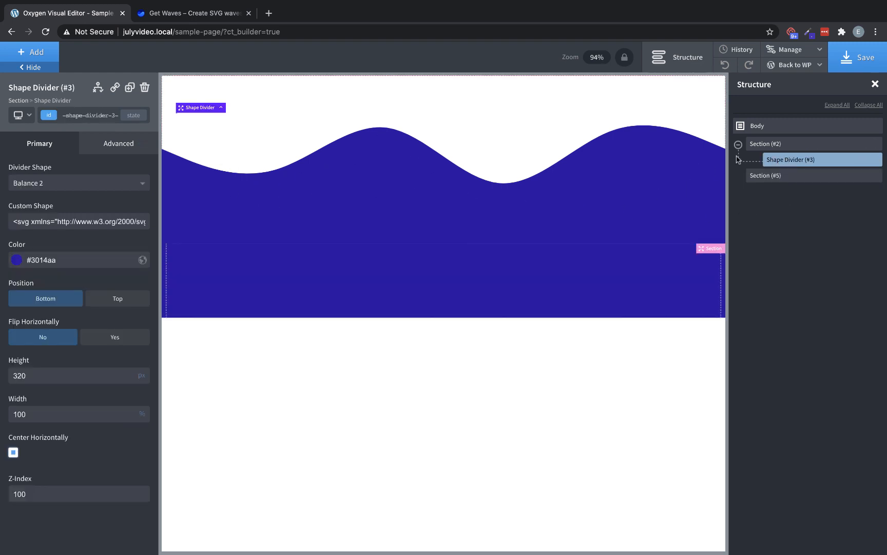
{"action": "mouse_move", "coordinate": [66, 260]}
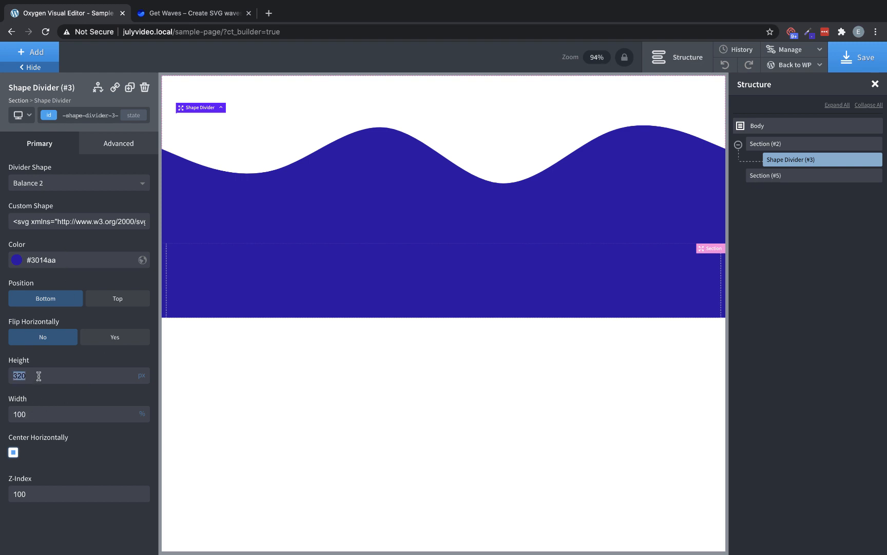
{"action": "type", "text": "50"}
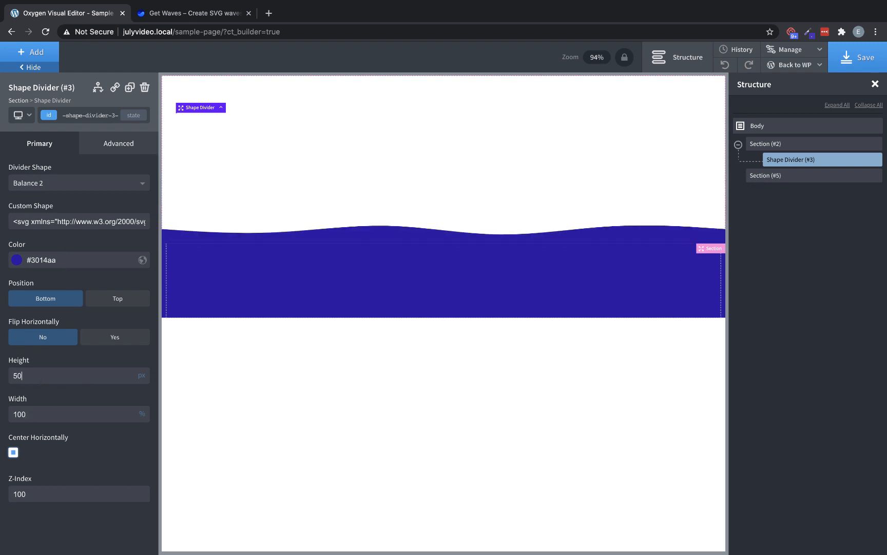
{"action": "mouse_move", "coordinate": [268, 119]}
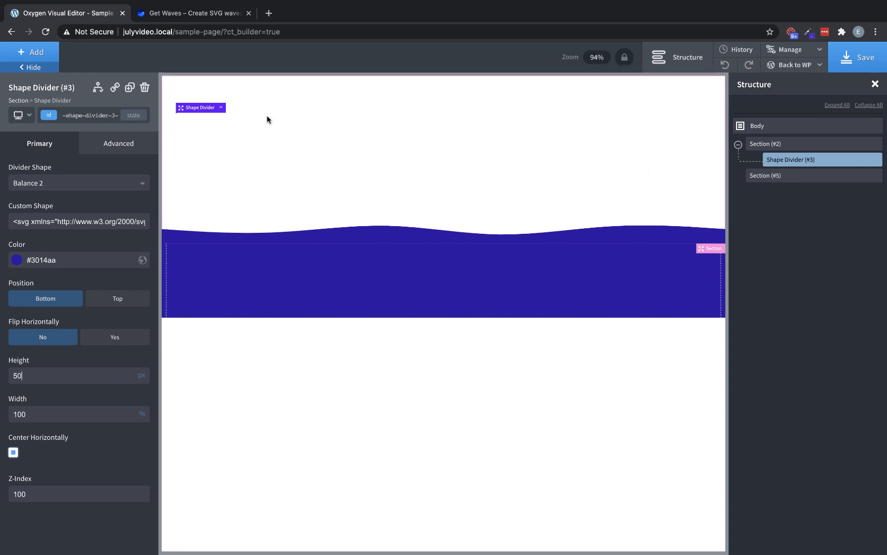
{"action": "left_click", "coordinate": [130, 87]}
{"action": "type", "text": "90"}
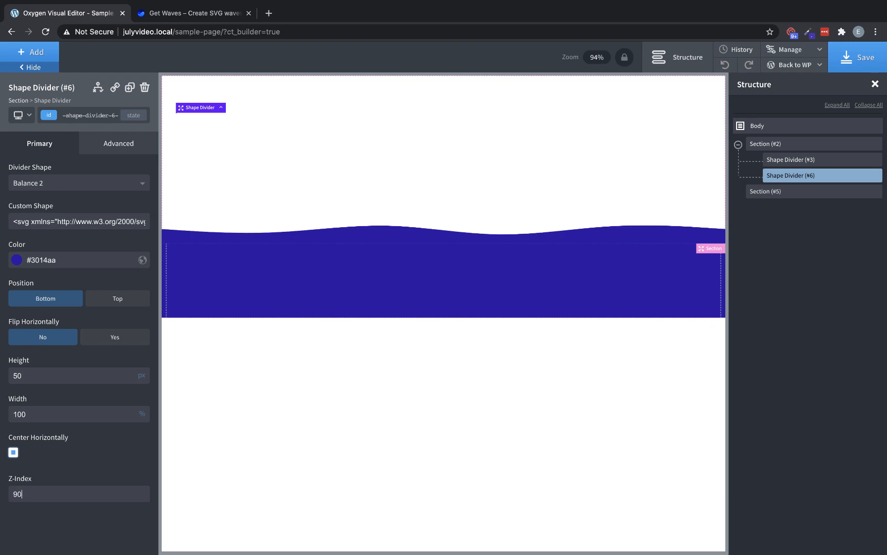
{"action": "mouse_move", "coordinate": [43, 412]}
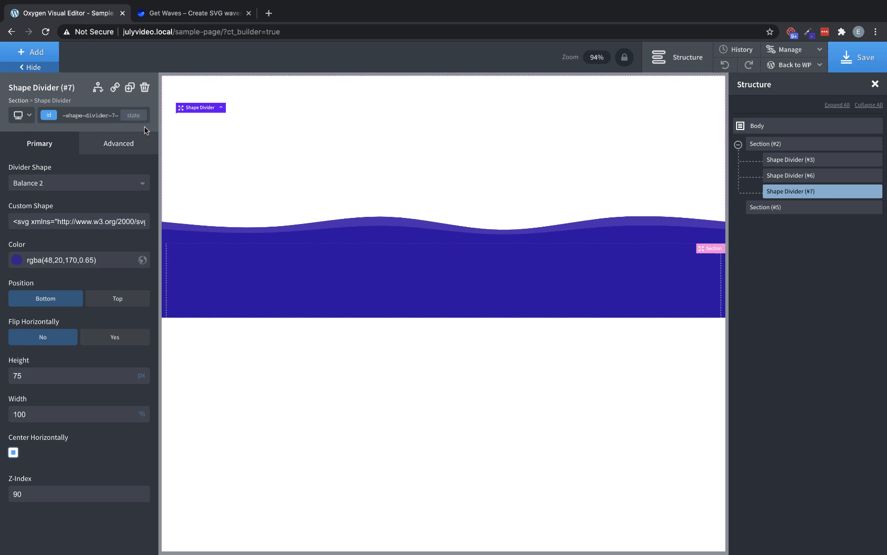
Step: Give the divider copies z-index 90, heights 75 and 100, purple at 0.65 then 0.31 opacity
{"action": "triple_click", "coordinate": [18, 375]}
{"action": "type", "text": "100"}
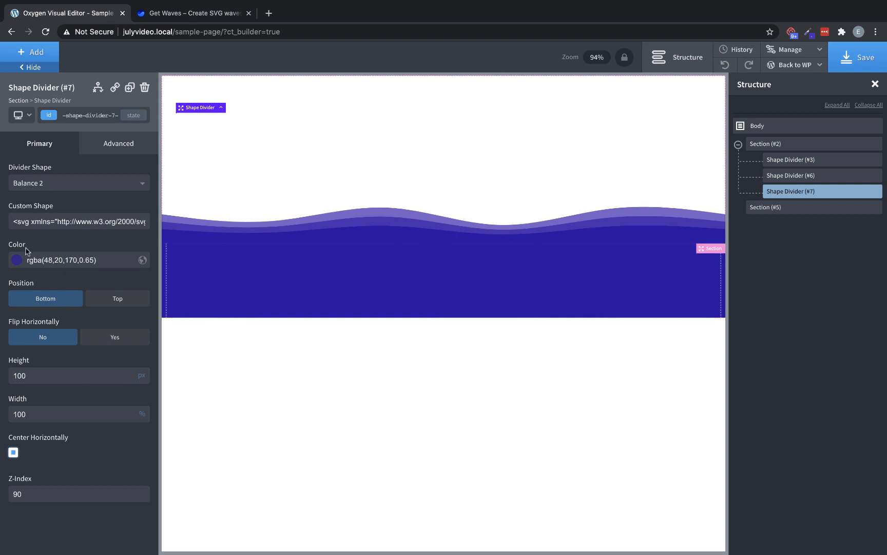
{"action": "left_click", "coordinate": [16, 260]}
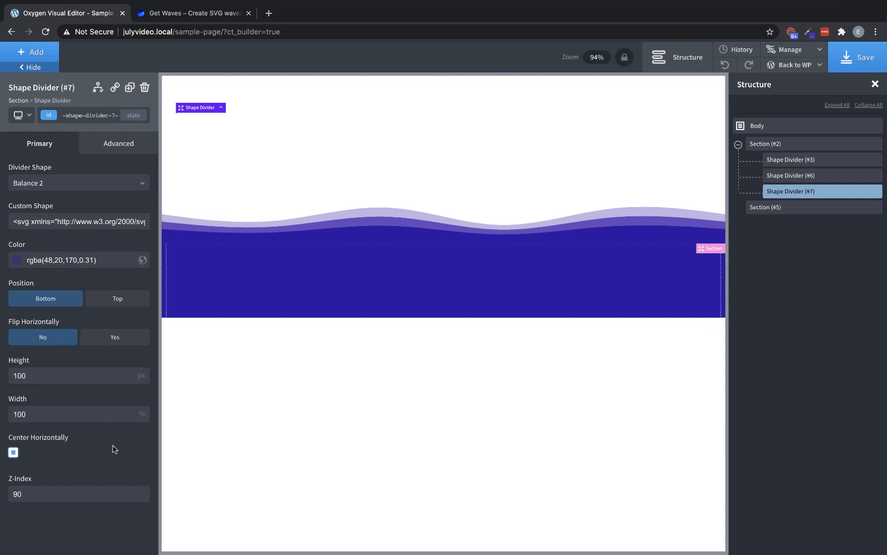
{"action": "mouse_move", "coordinate": [110, 447]}
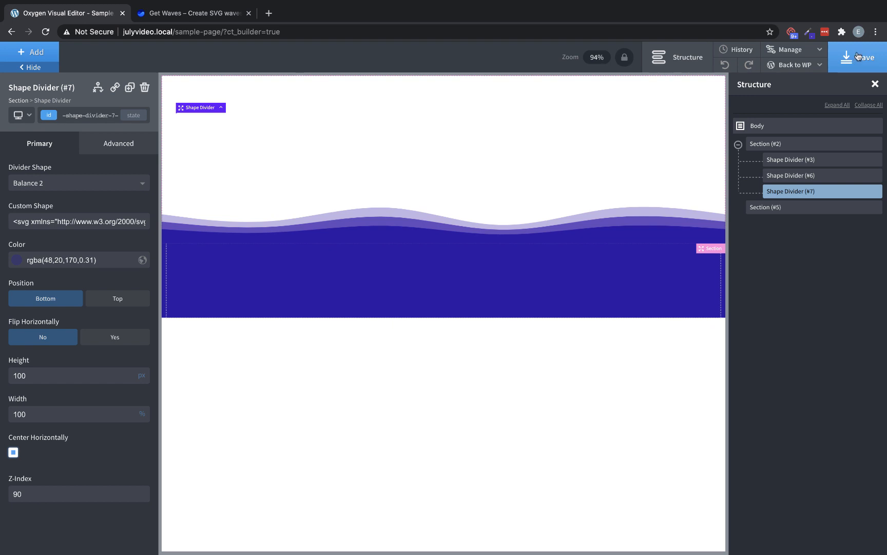
{"action": "mouse_move", "coordinate": [794, 200]}
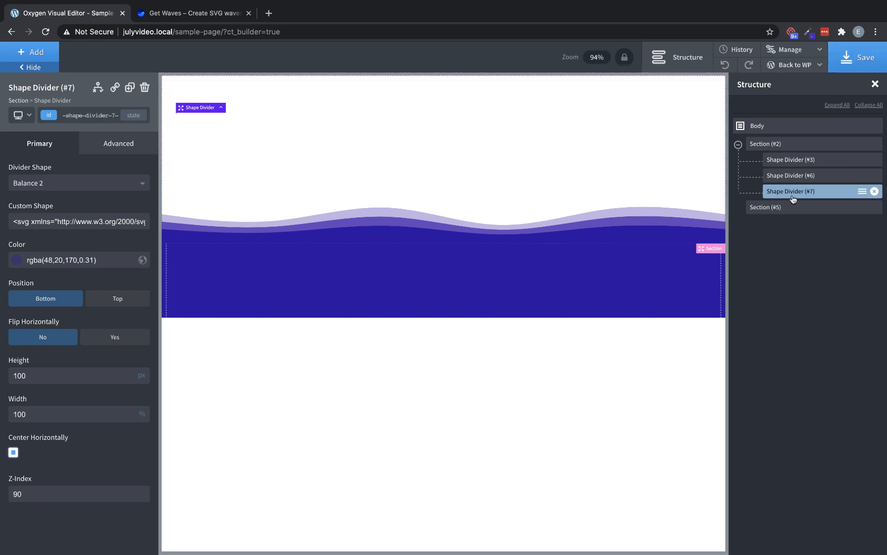
{"action": "mouse_move", "coordinate": [4, 134]}
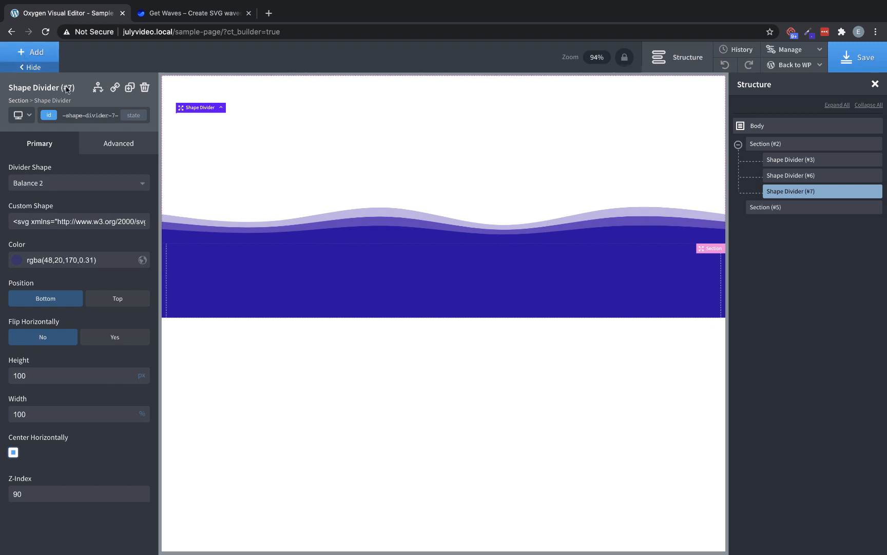
Step: Duplicate the divider as a 200 px Curvy 2 preset wave
{"action": "left_click", "coordinate": [129, 86]}
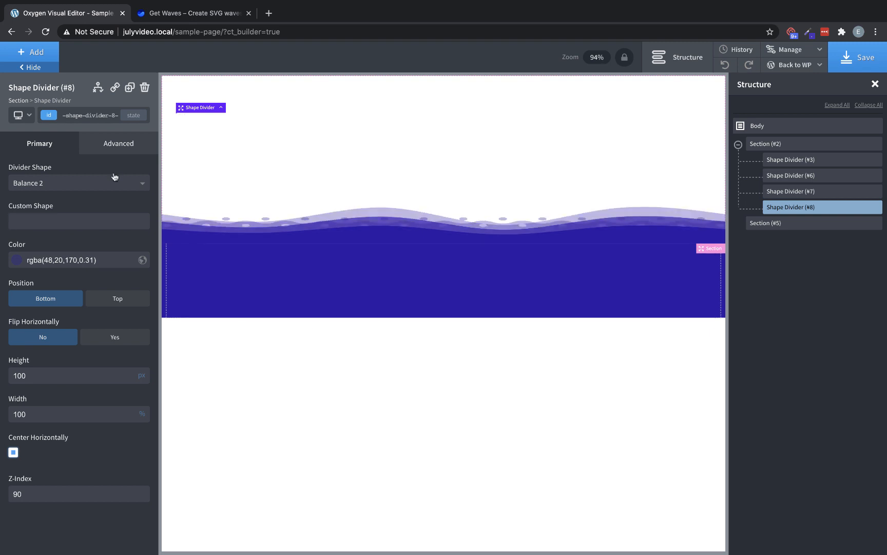
{"action": "left_click", "coordinate": [78, 183]}
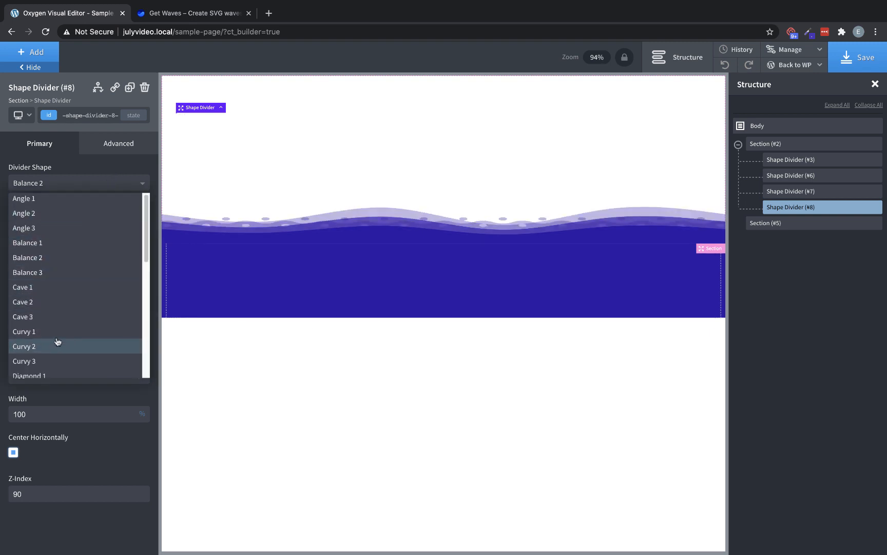
{"action": "left_click", "coordinate": [25, 346]}
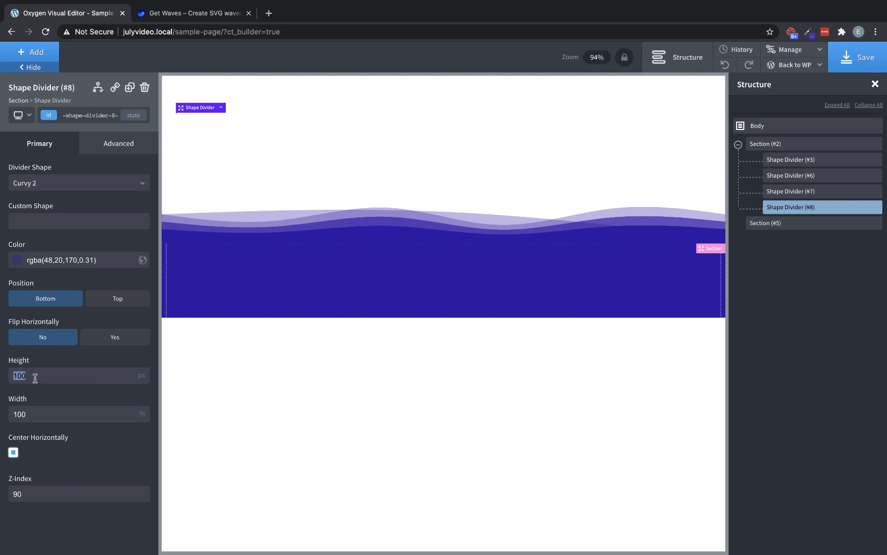
{"action": "type", "text": "200"}
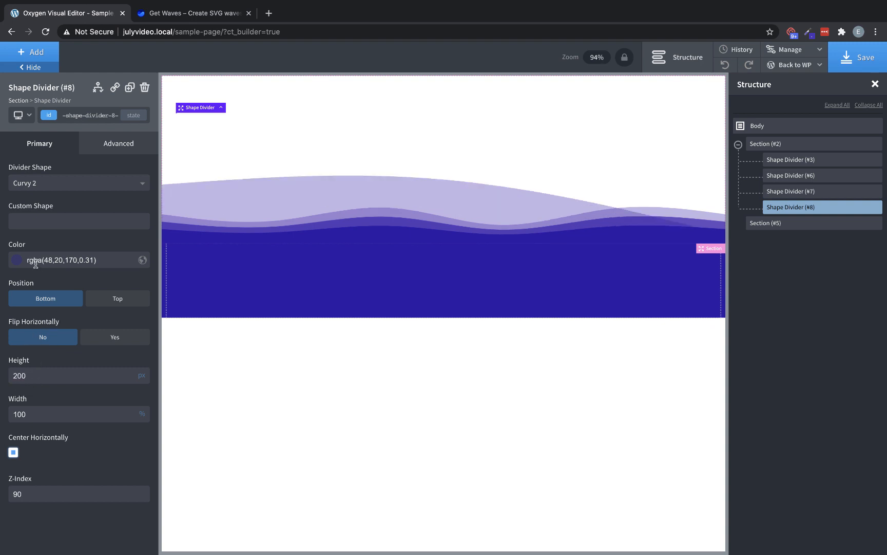
Step: Color it rgba(204,204,204,0.31) with z-index 10, then duplicate it for a flipped copy
{"action": "left_click", "coordinate": [17, 260]}
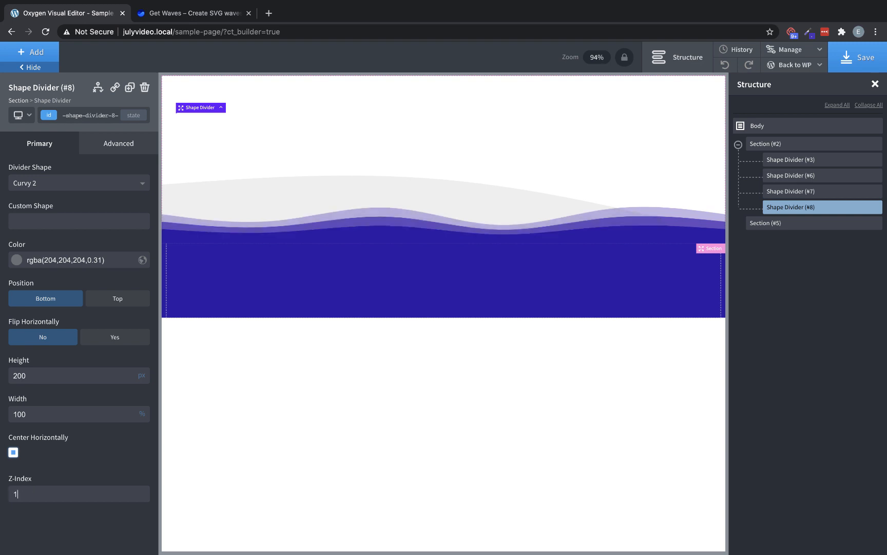
{"action": "type", "text": "10"}
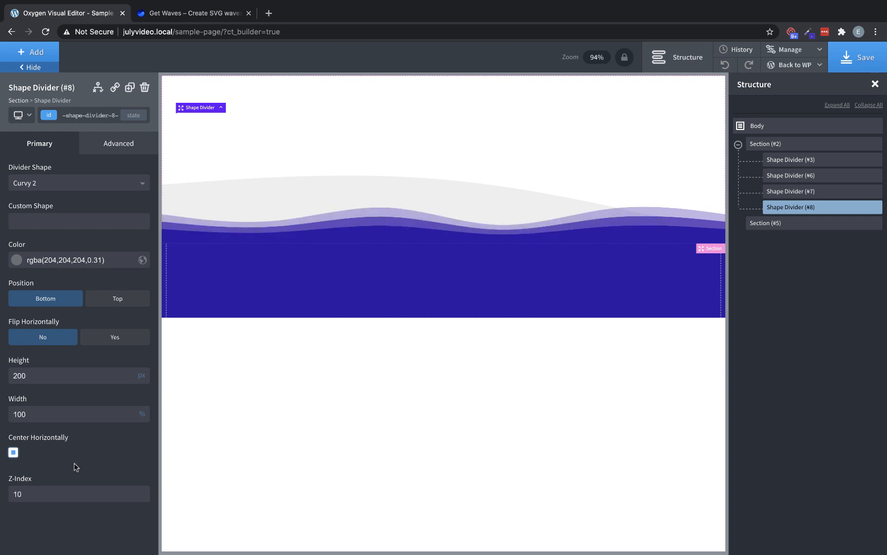
{"action": "mouse_move", "coordinate": [131, 87]}
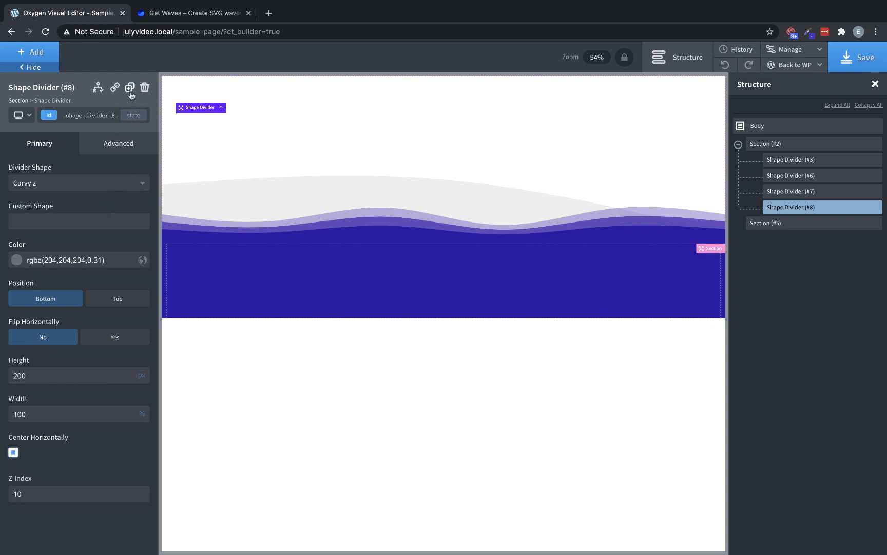
{"action": "left_click", "coordinate": [131, 87]}
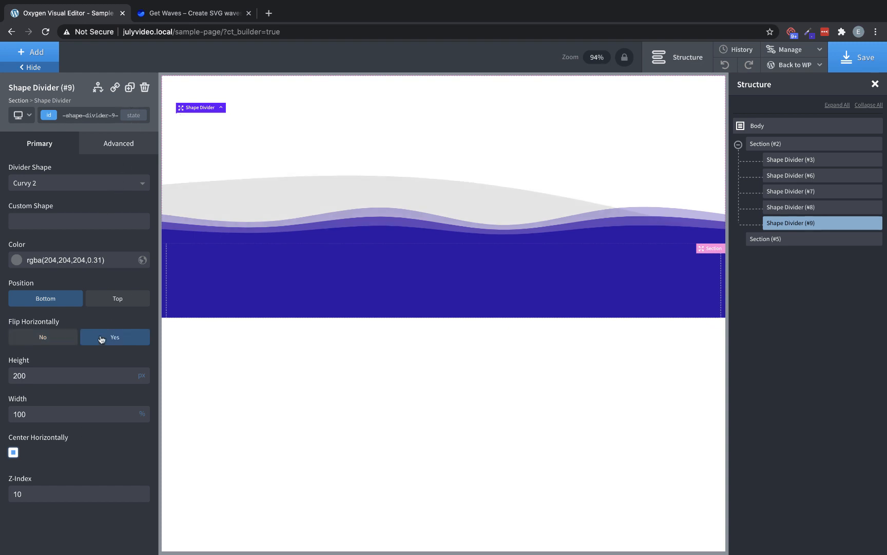